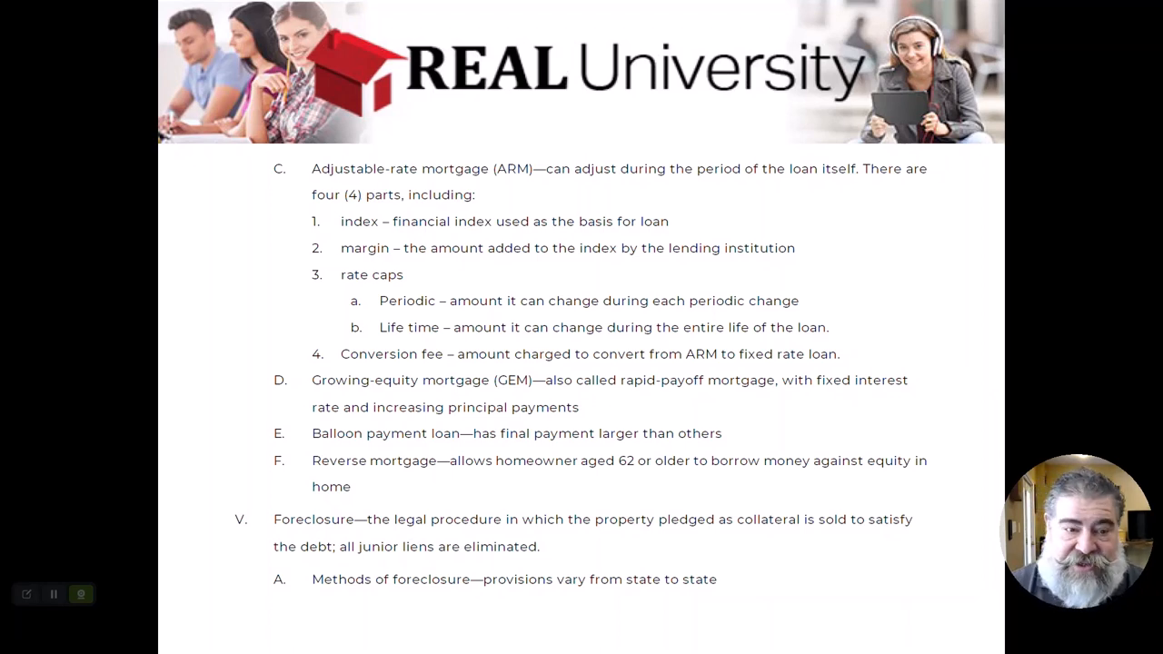
- Switch from the mortgage-types PDF outline to the blank Sample Note whiteboard
{"action": "key", "text": "alt+tab"}
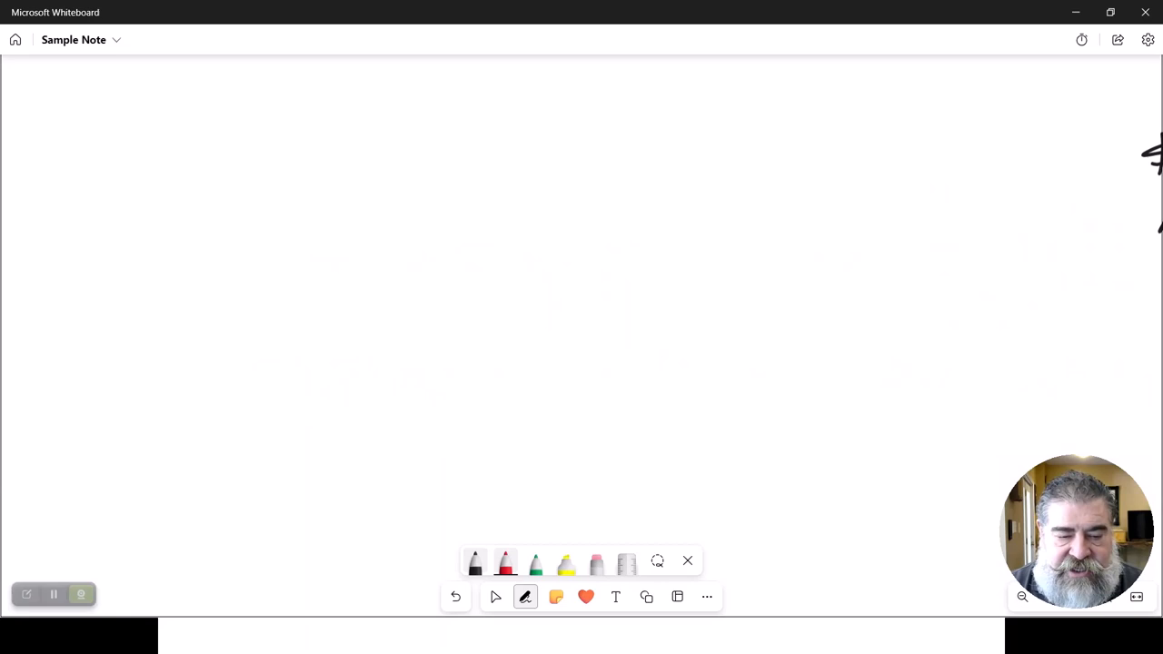
- Draw axes, a top arrow, a boxed right side and a loan curve declining to zero
{"action": "left_click_drag", "start_coordinate": [200, 127], "coordinate": [712, 418]}
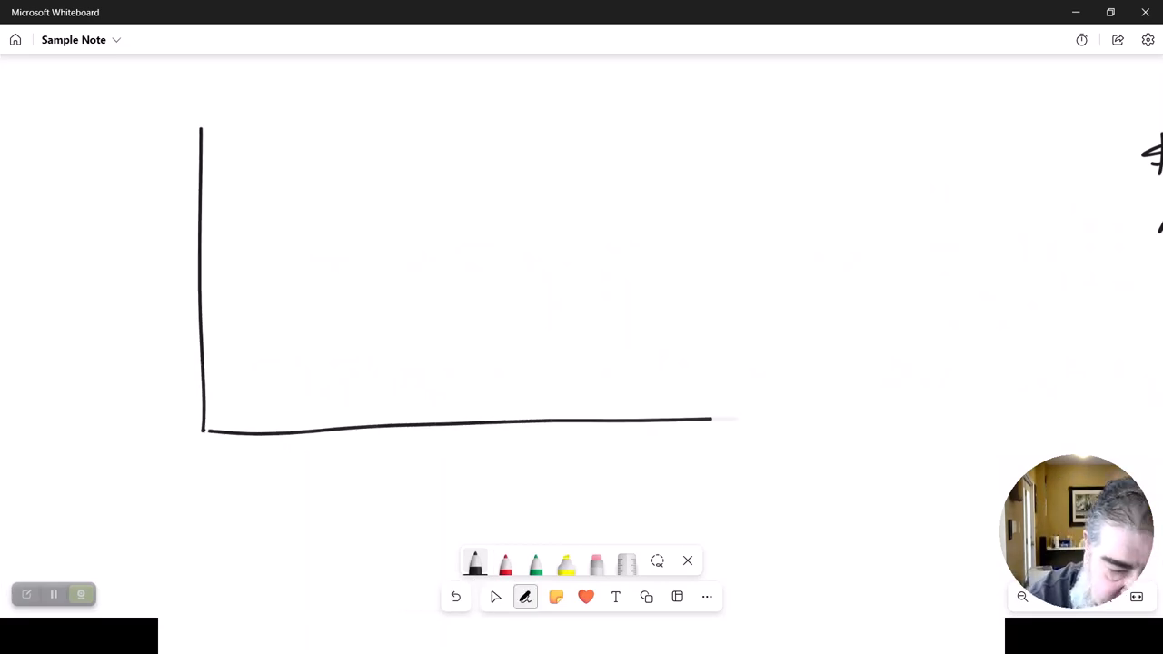
{"action": "left_click_drag", "start_coordinate": [214, 229], "coordinate": [525, 229]}
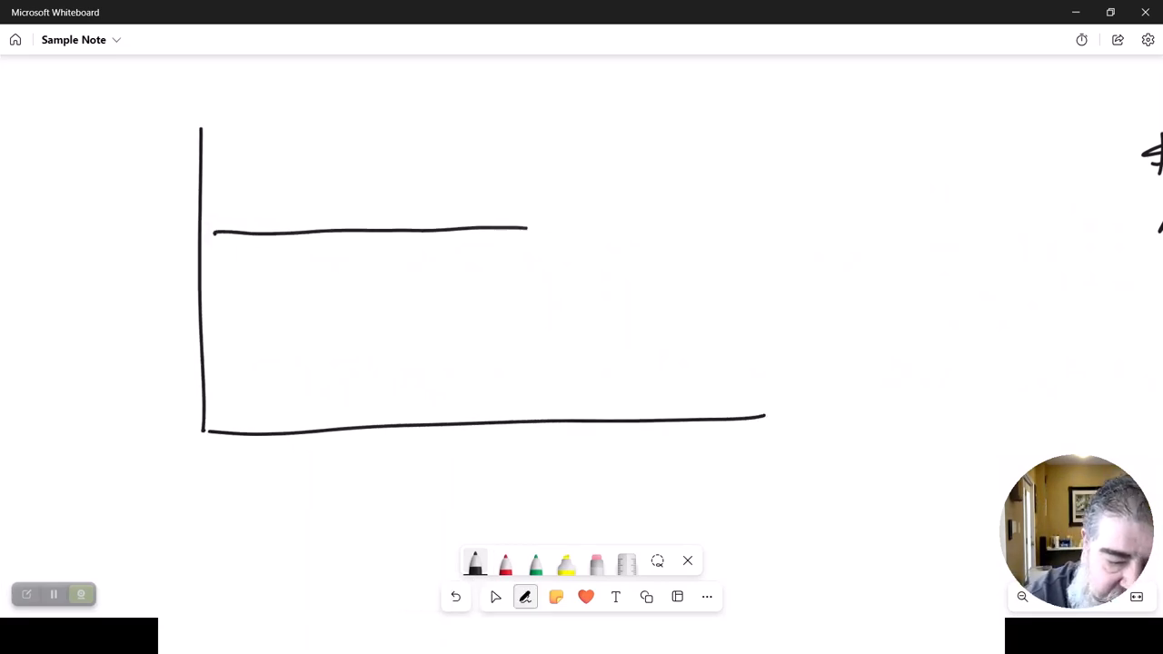
{"action": "left_click_drag", "start_coordinate": [525, 229], "coordinate": [826, 234]}
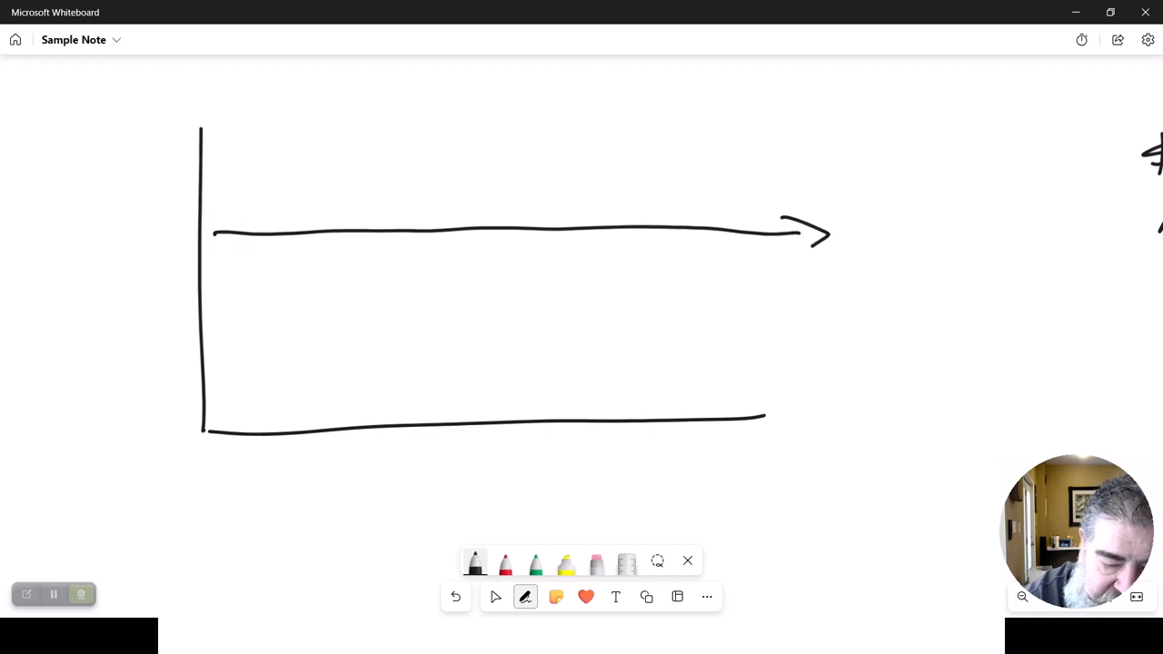
{"action": "left_click_drag", "start_coordinate": [778, 245], "coordinate": [778, 418]}
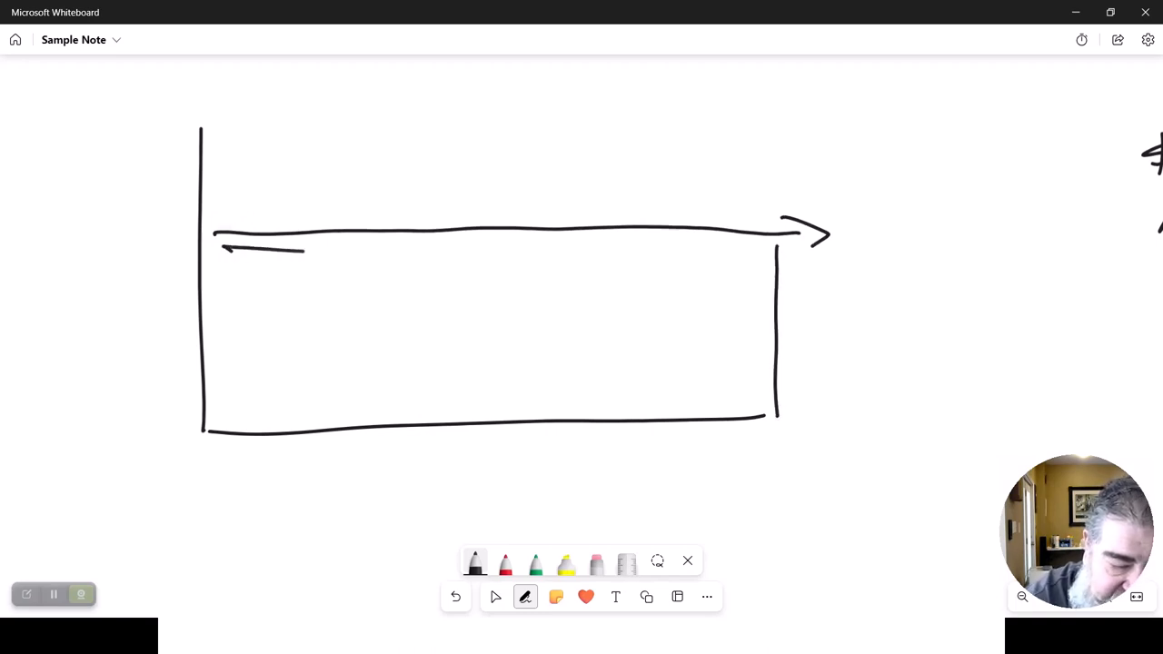
{"action": "left_click_drag", "start_coordinate": [218, 246], "coordinate": [773, 409]}
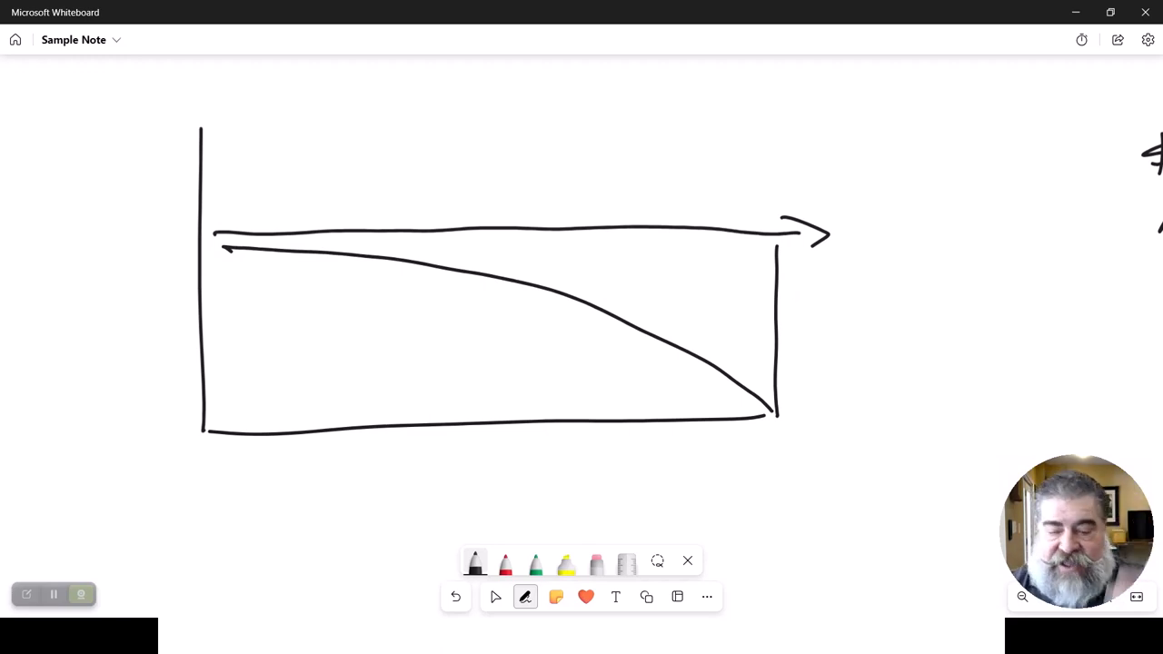
- Label the box 100K, the curve's end 100K=L, and underline both labels
{"action": "left_click_drag", "start_coordinate": [748, 318], "coordinate": [887, 313]}
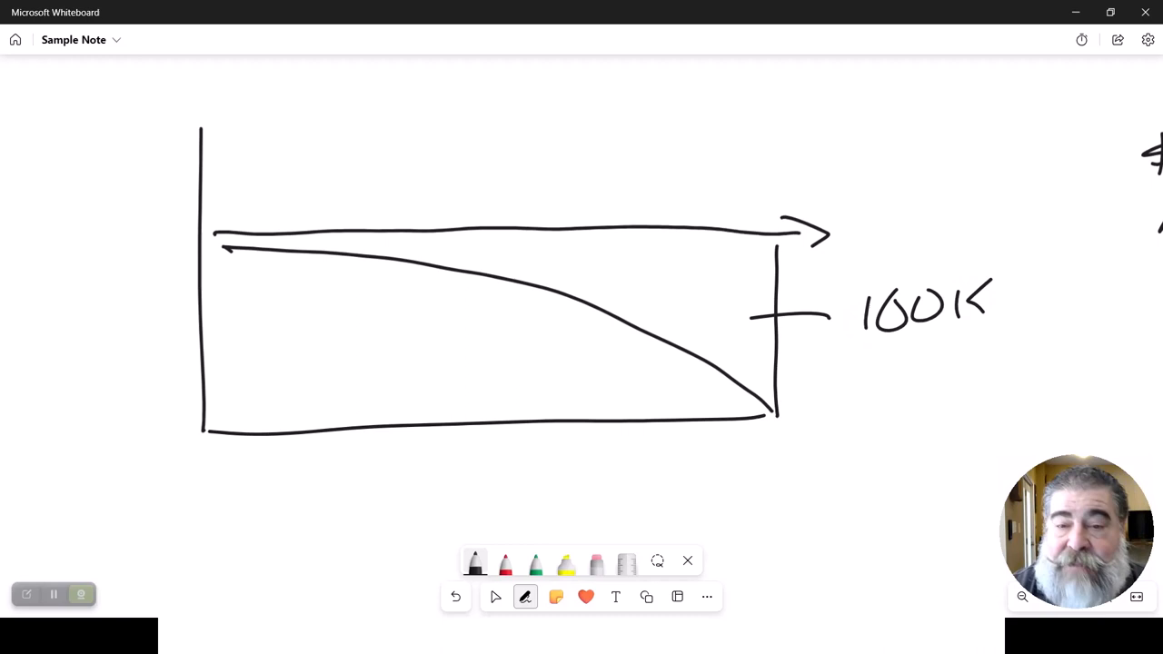
{"action": "left_click_drag", "start_coordinate": [663, 396], "coordinate": [723, 469]}
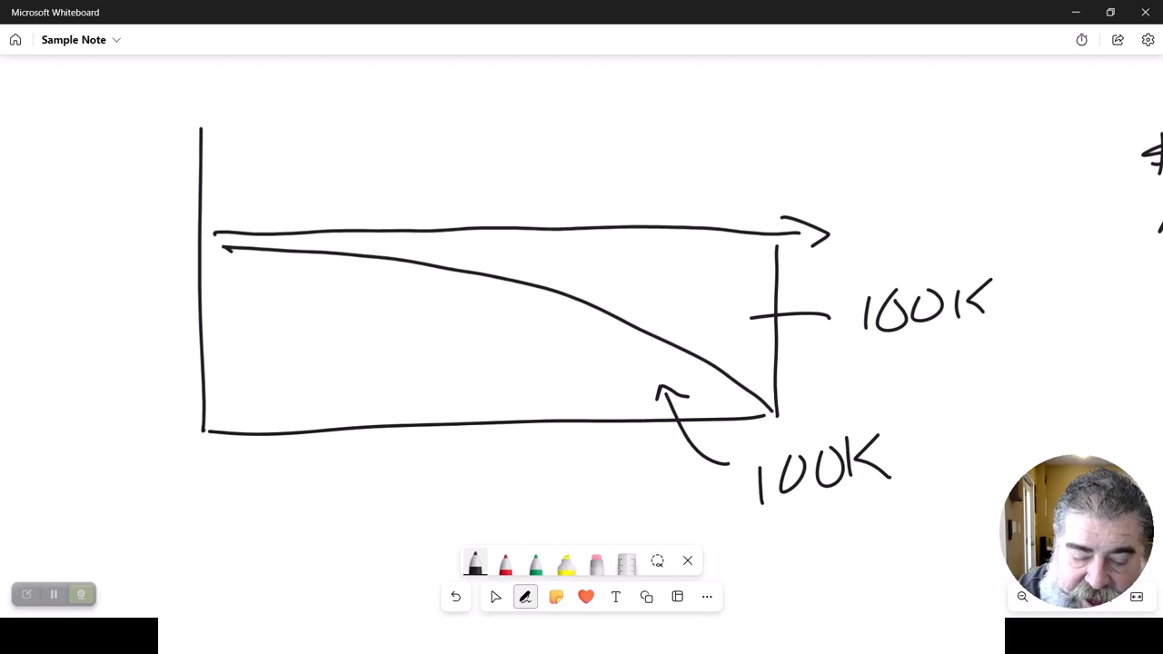
{"action": "left_click_drag", "start_coordinate": [900, 463], "coordinate": [981, 472]}
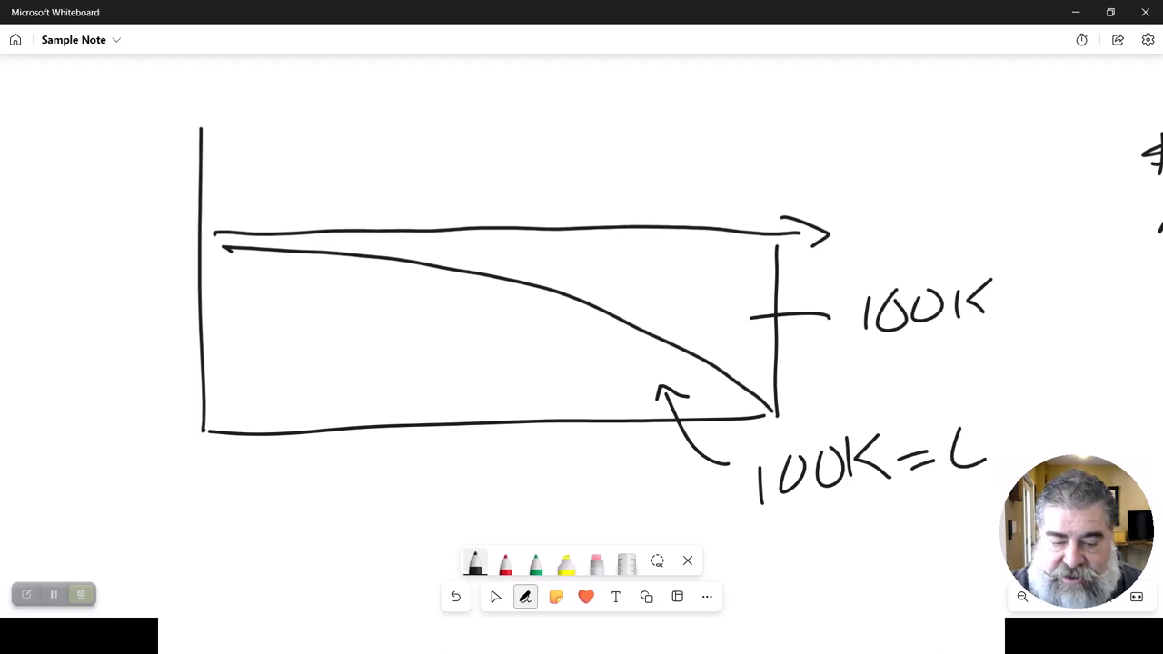
{"action": "left_click_drag", "start_coordinate": [868, 349], "coordinate": [990, 349]}
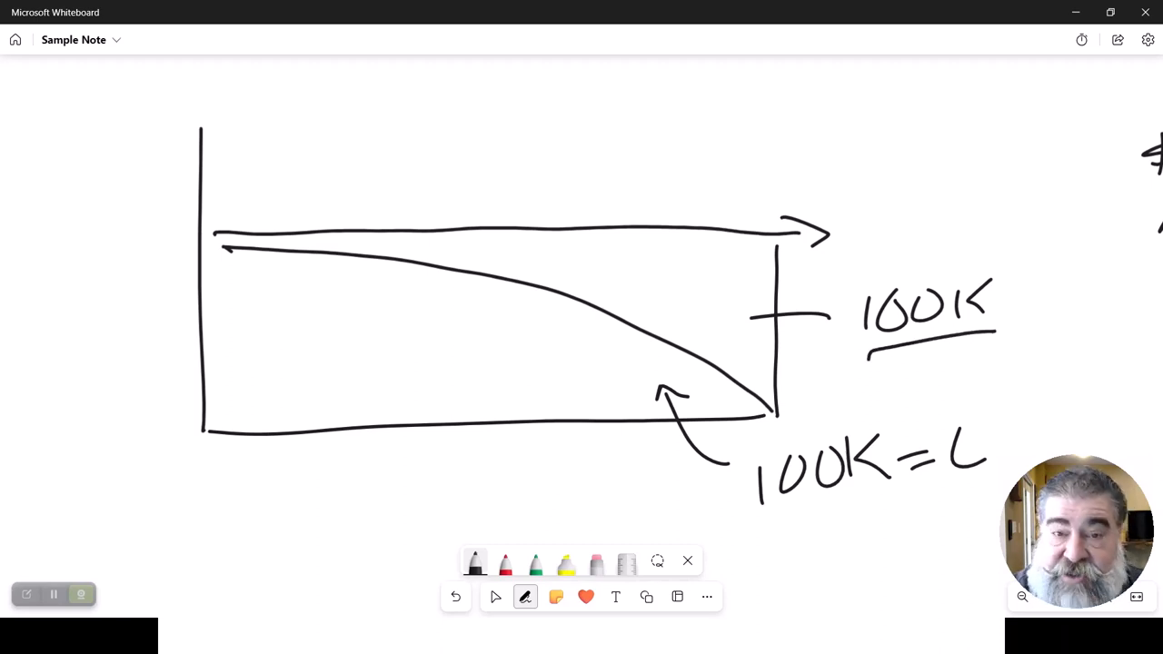
{"action": "left_click_drag", "start_coordinate": [778, 530], "coordinate": [905, 518]}
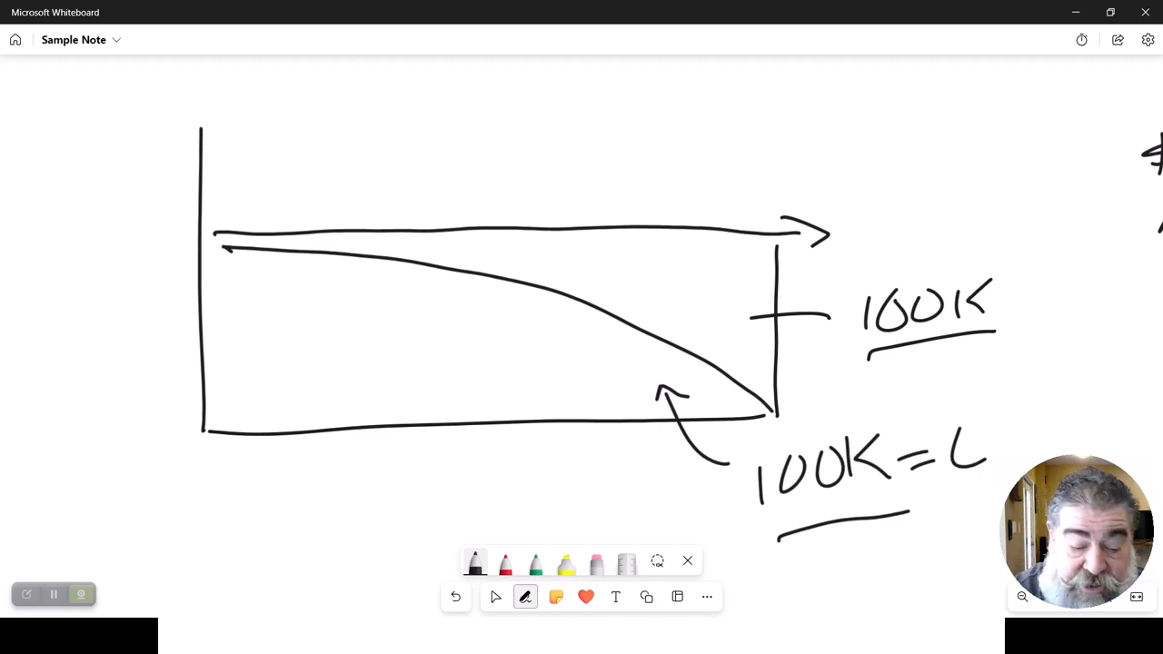
- In red, draw a rising line with a vertical marker down to 22 and label 22 and 30
{"action": "left_click", "coordinate": [503, 563]}
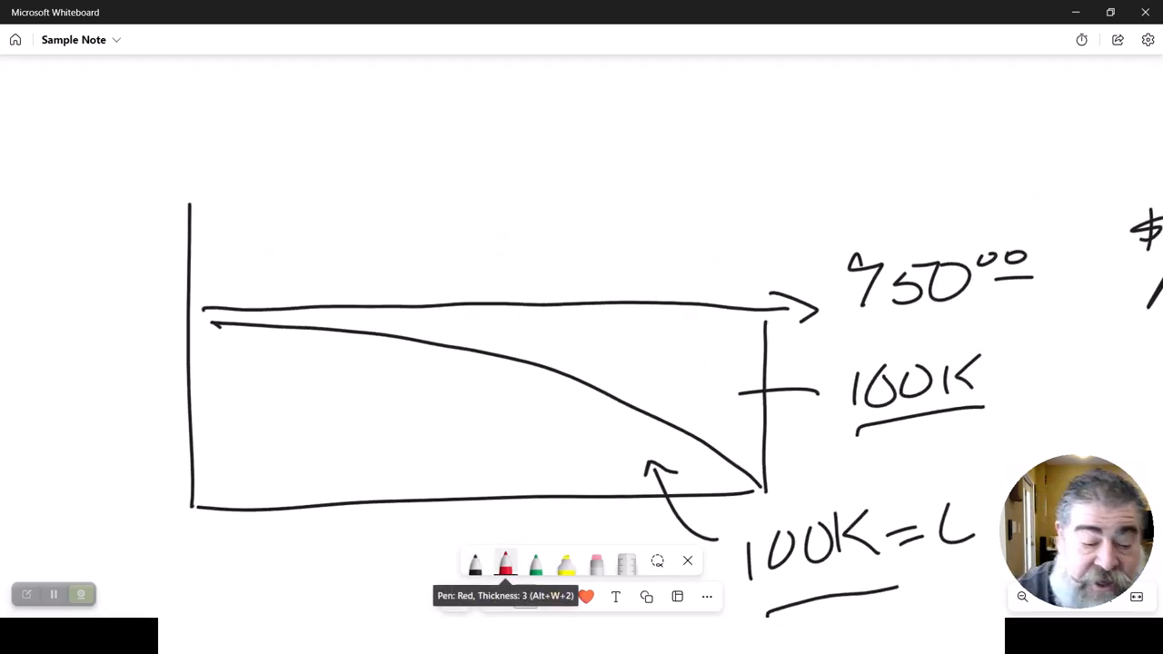
{"action": "left_click_drag", "start_coordinate": [214, 300], "coordinate": [294, 268]}
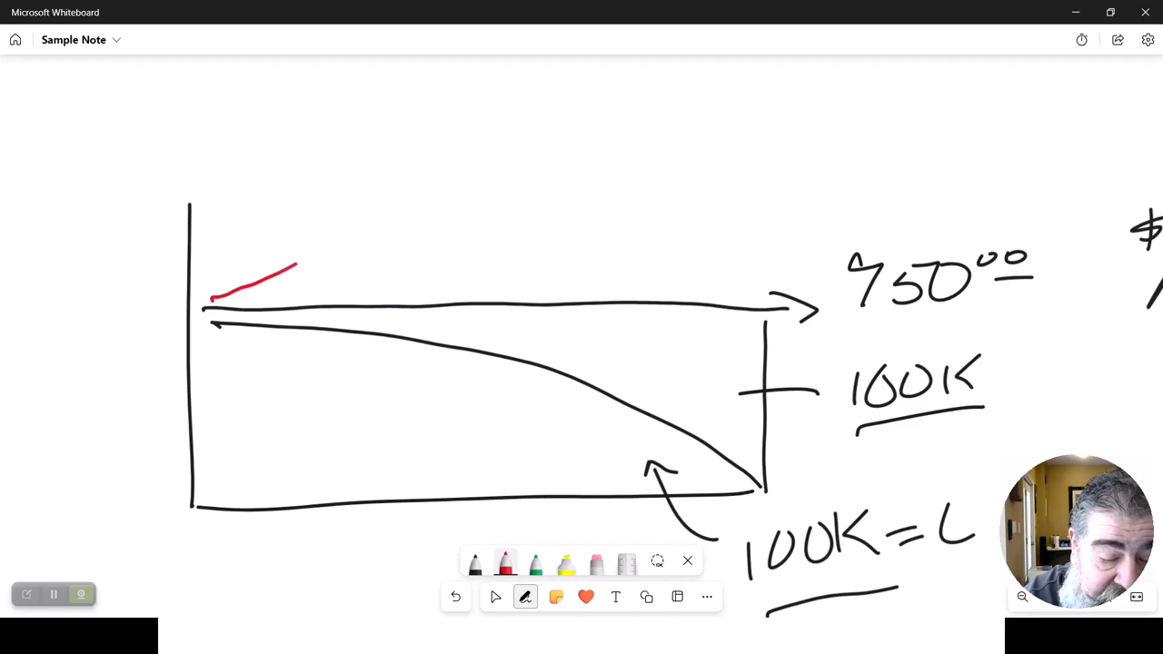
{"action": "left_click_drag", "start_coordinate": [291, 273], "coordinate": [549, 142]}
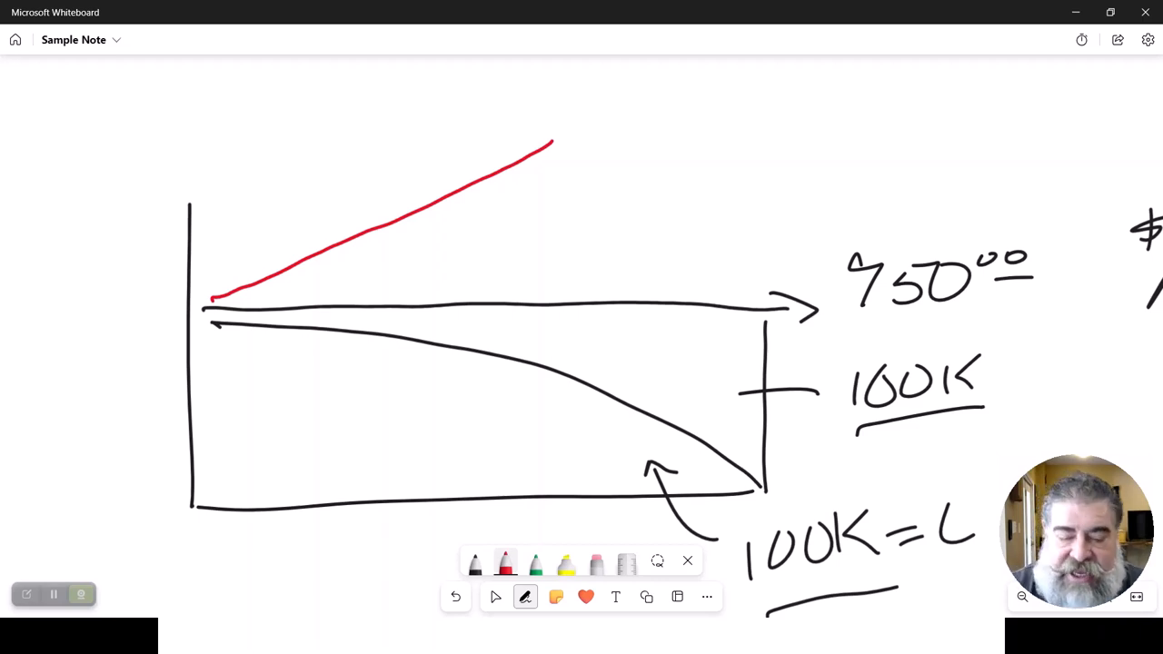
{"action": "left_click_drag", "start_coordinate": [561, 145], "coordinate": [561, 185]}
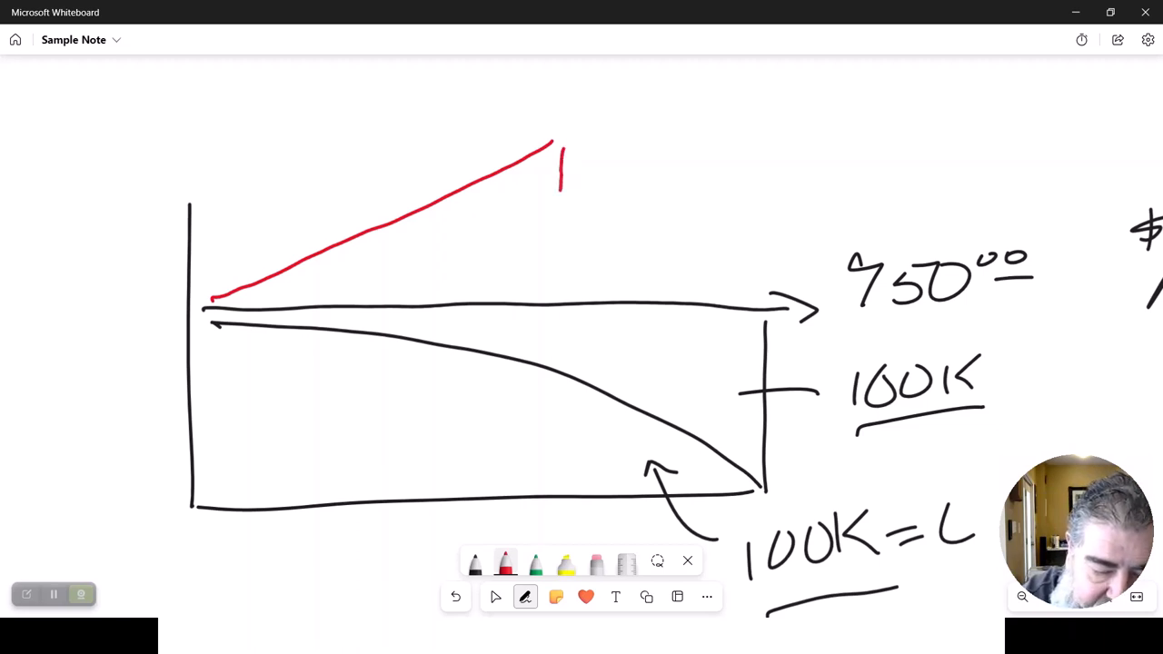
{"action": "left_click_drag", "start_coordinate": [560, 173], "coordinate": [560, 500]}
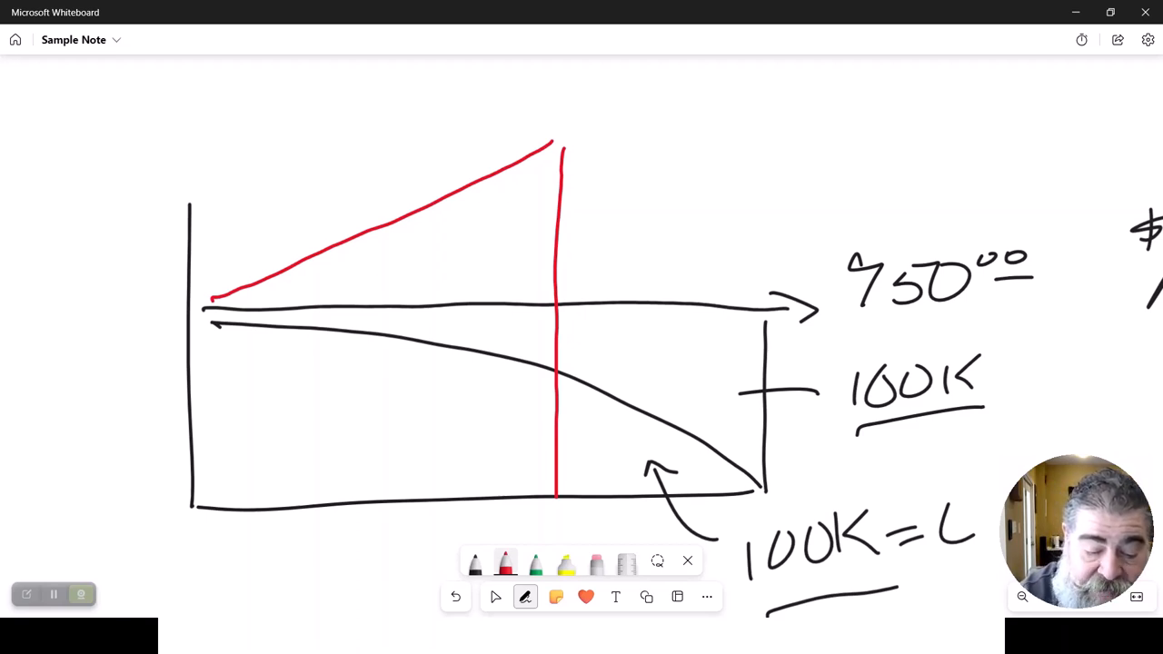
{"action": "left_click_drag", "start_coordinate": [518, 505], "coordinate": [581, 523]}
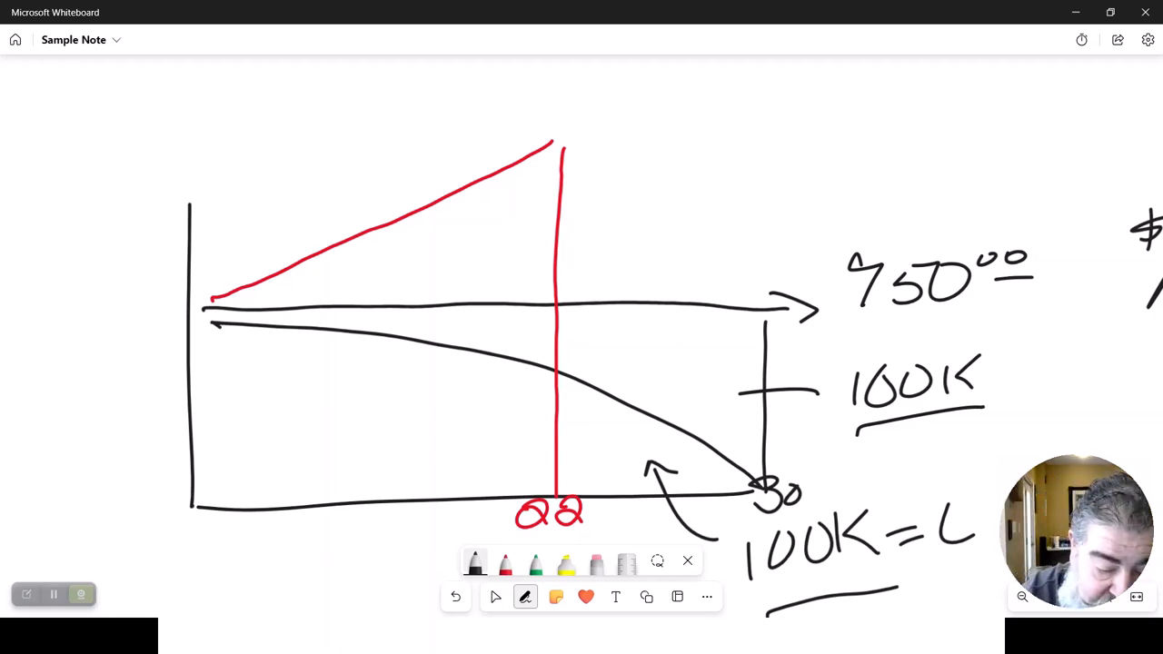
- Draw a red curve falling to 22, note $100K and <100K → i, and circle 100K=L
{"action": "left_click_drag", "start_coordinate": [218, 309], "coordinate": [518, 432]}
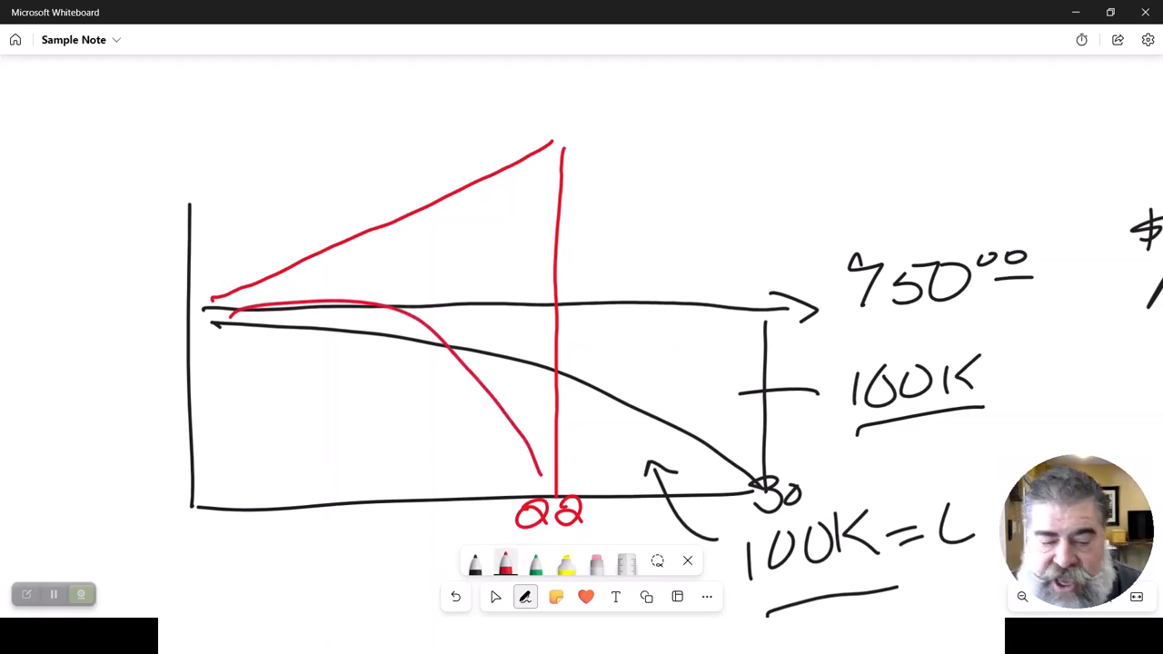
{"action": "left_click_drag", "start_coordinate": [500, 269], "coordinate": [614, 215]}
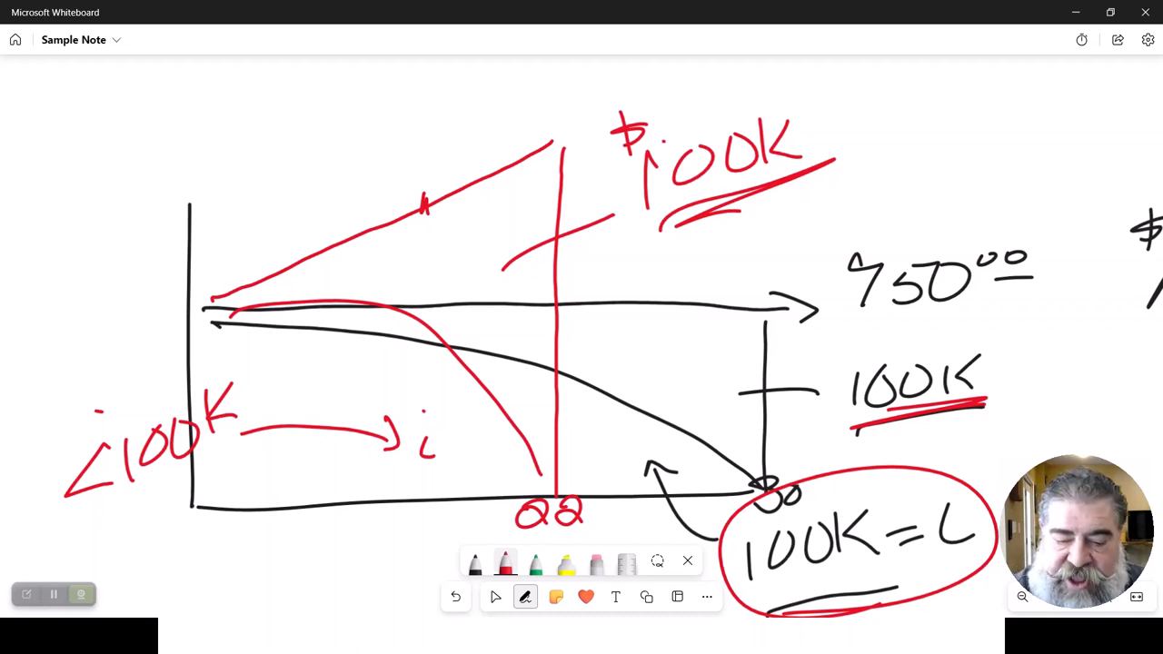
- Star a point on the red line with a labelled arrow, box 750, then return to the outline
{"action": "left_click_drag", "start_coordinate": [840, 218], "coordinate": [1057, 323]}
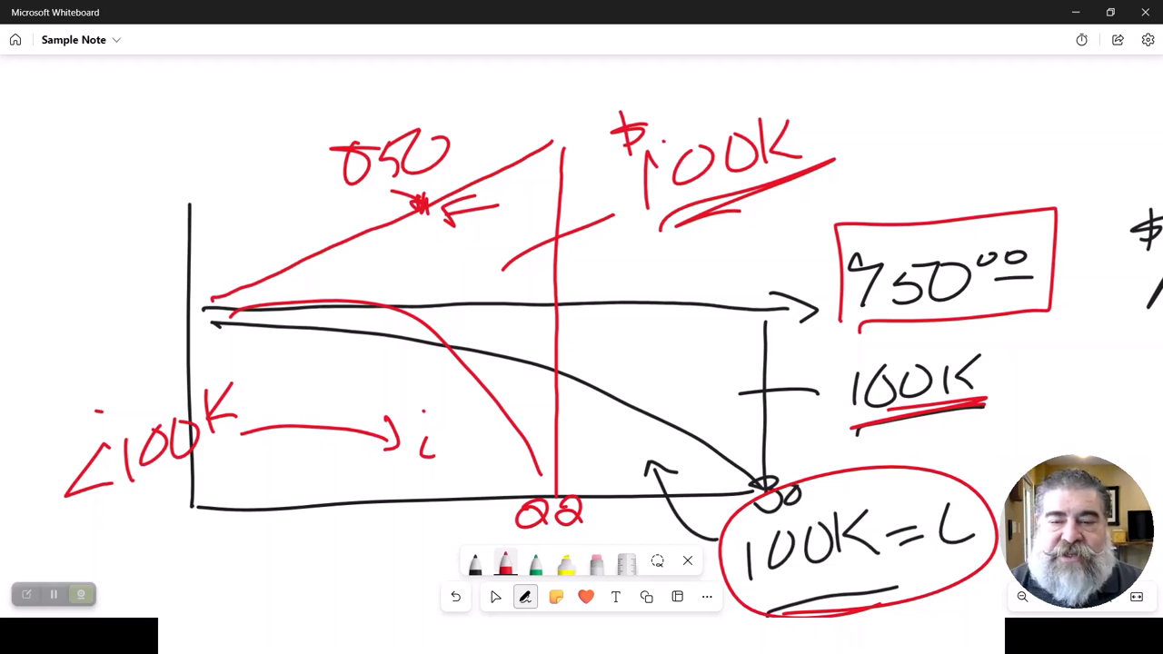
{"action": "key", "text": "alt+tab"}
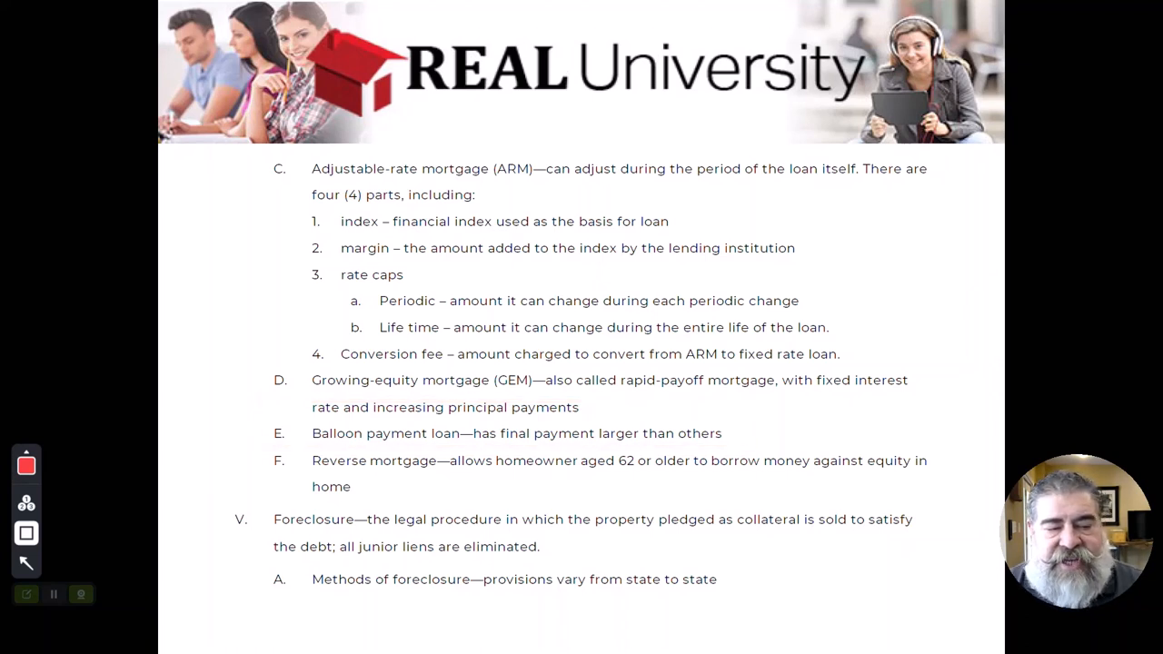
- Back in Whiteboard, pan the canvas to a blank area for a new sketch
{"action": "left_click_drag", "start_coordinate": [263, 445], "coordinate": [908, 490]}
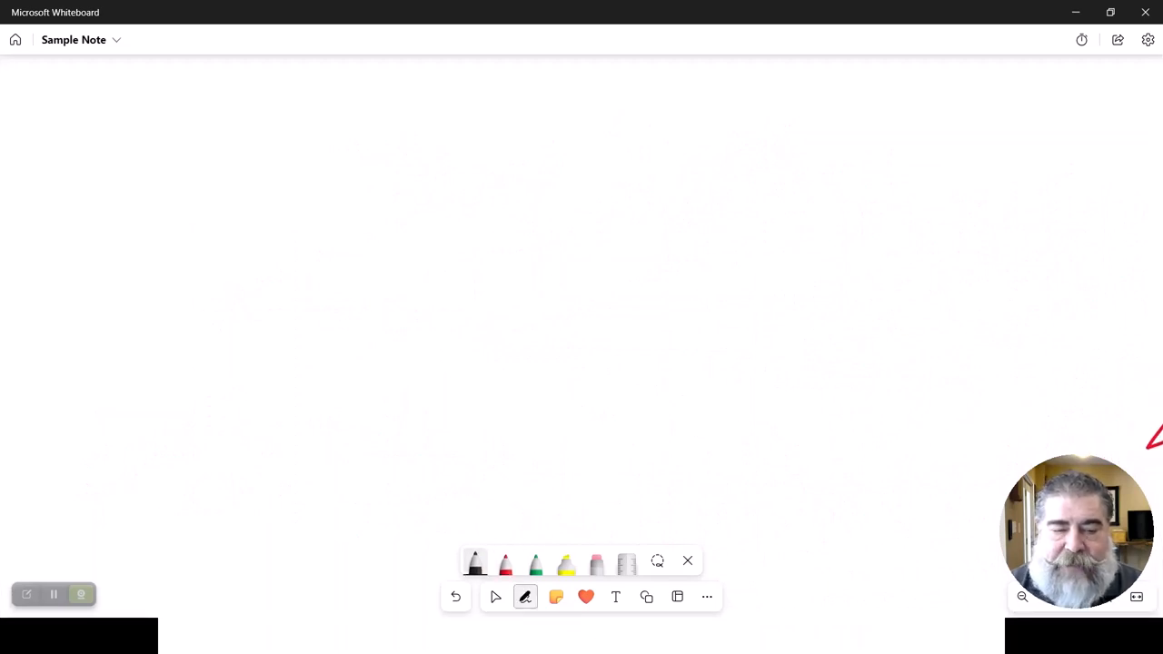
- Draw new axes, tick low and high levels on the y-axis, and brace the span as Equity
{"action": "left_click_drag", "start_coordinate": [239, 123], "coordinate": [218, 418]}
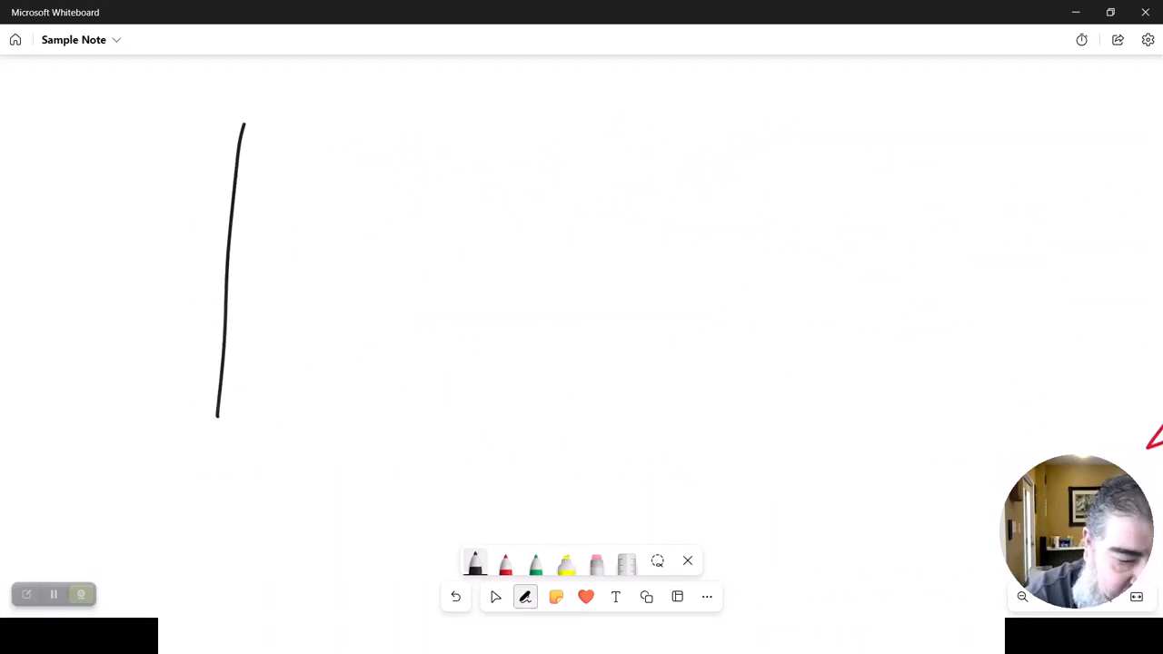
{"action": "left_click_drag", "start_coordinate": [215, 425], "coordinate": [798, 424]}
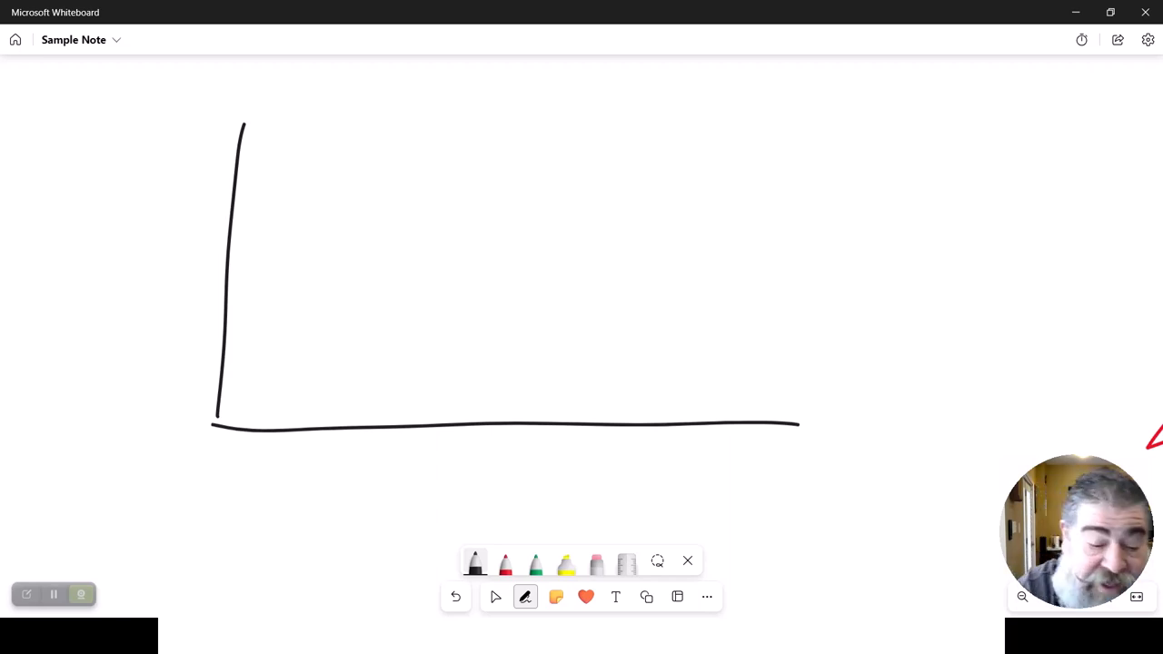
{"action": "left_click_drag", "start_coordinate": [189, 367], "coordinate": [264, 367]}
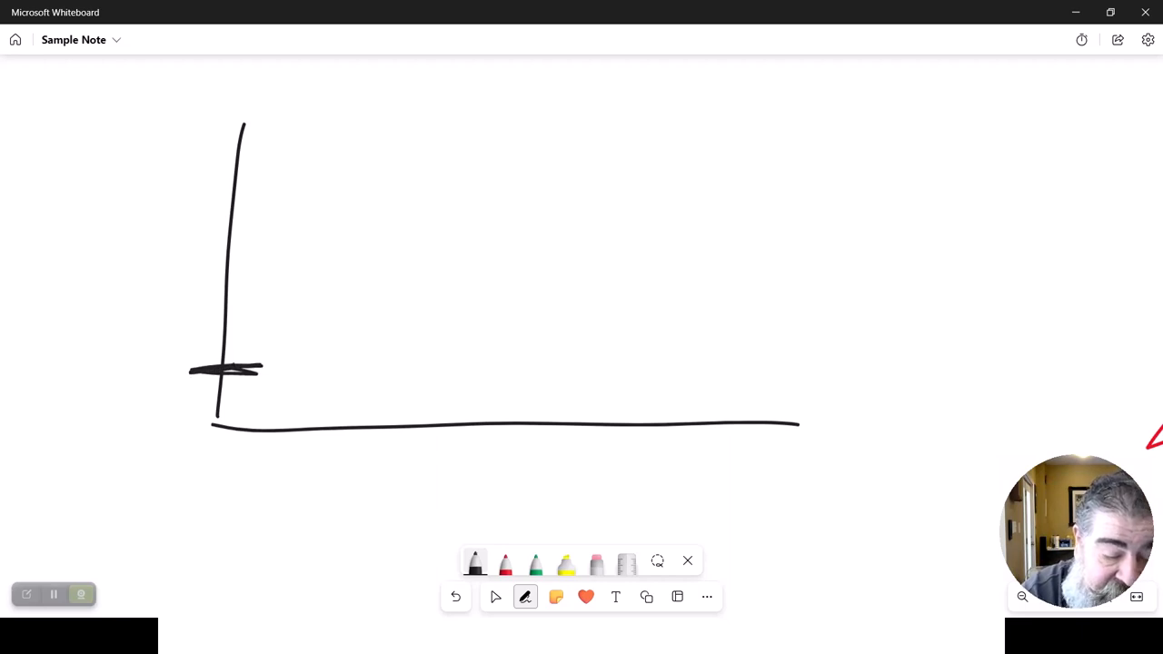
{"action": "left_click_drag", "start_coordinate": [191, 373], "coordinate": [160, 436]}
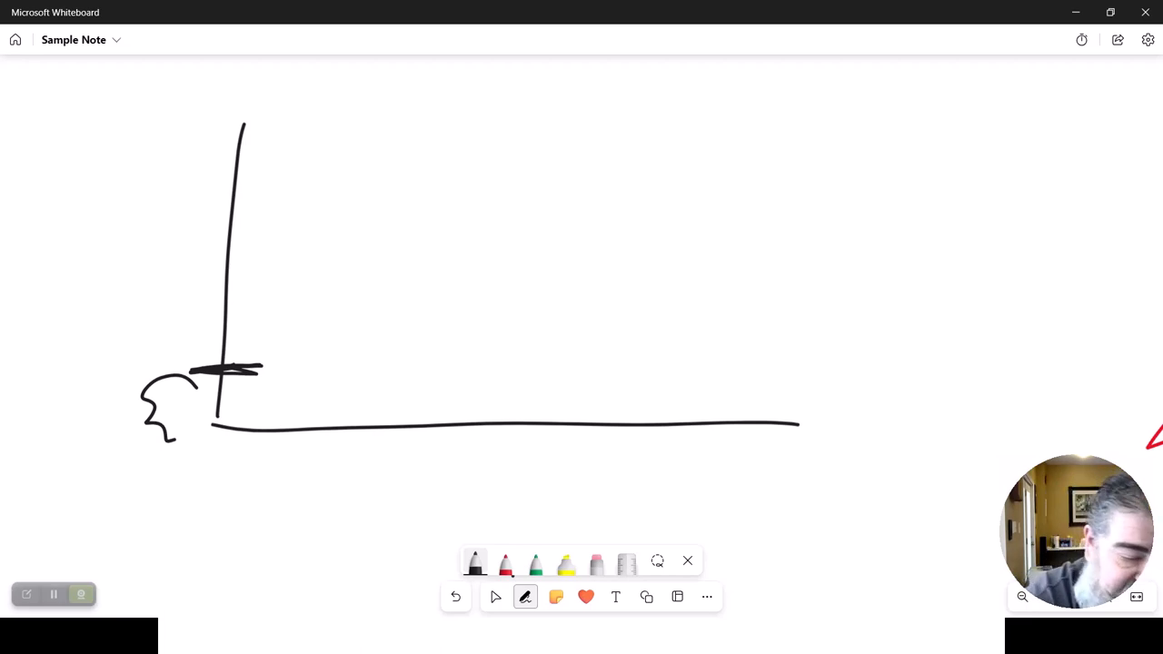
{"action": "left_click_drag", "start_coordinate": [218, 112], "coordinate": [142, 349]}
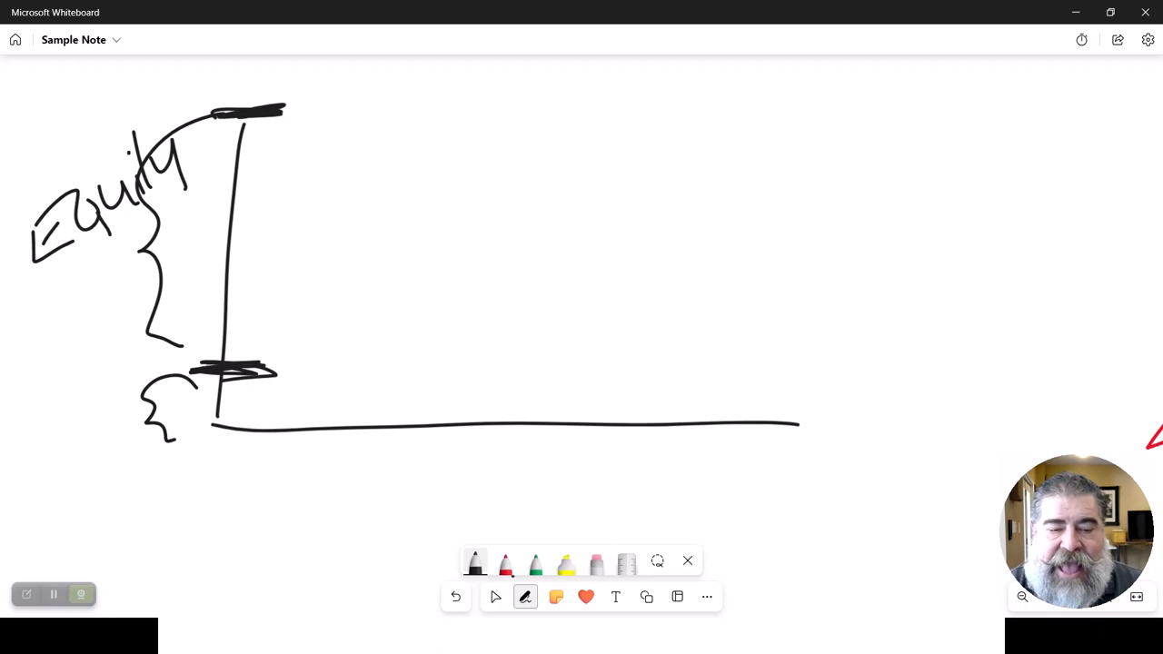
- In red, box the bars, draw the rising curve and brace its end height labelled E
{"action": "left_click", "coordinate": [505, 560]}
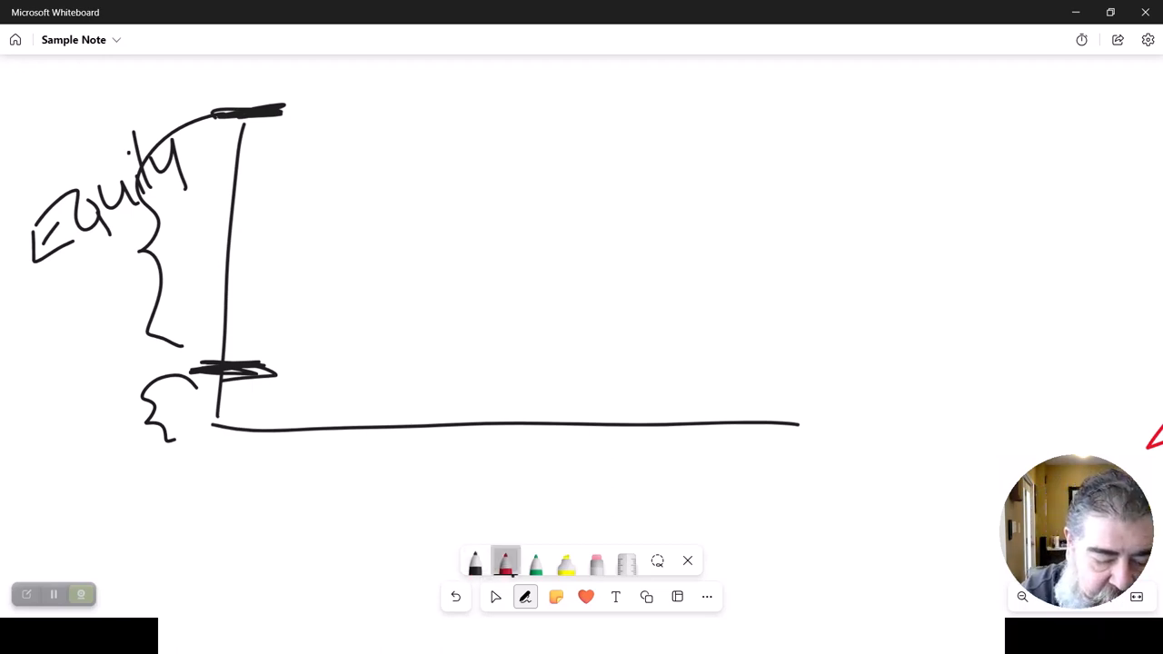
{"action": "left_click_drag", "start_coordinate": [214, 372], "coordinate": [300, 441]}
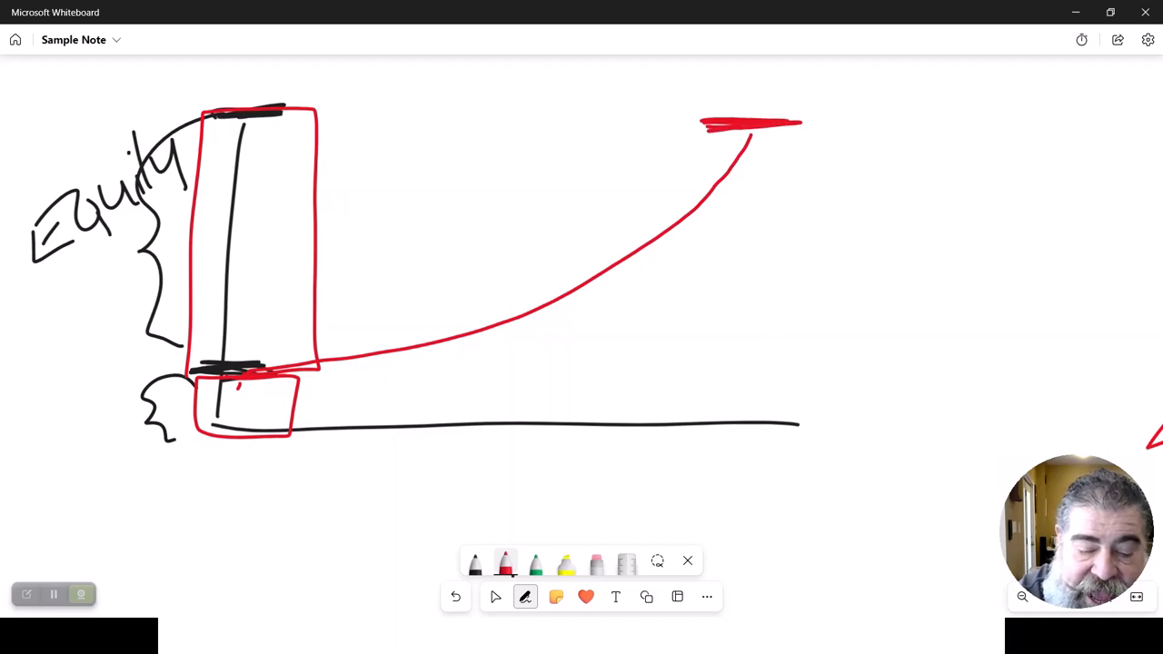
{"action": "left_click_drag", "start_coordinate": [800, 64], "coordinate": [872, 100]}
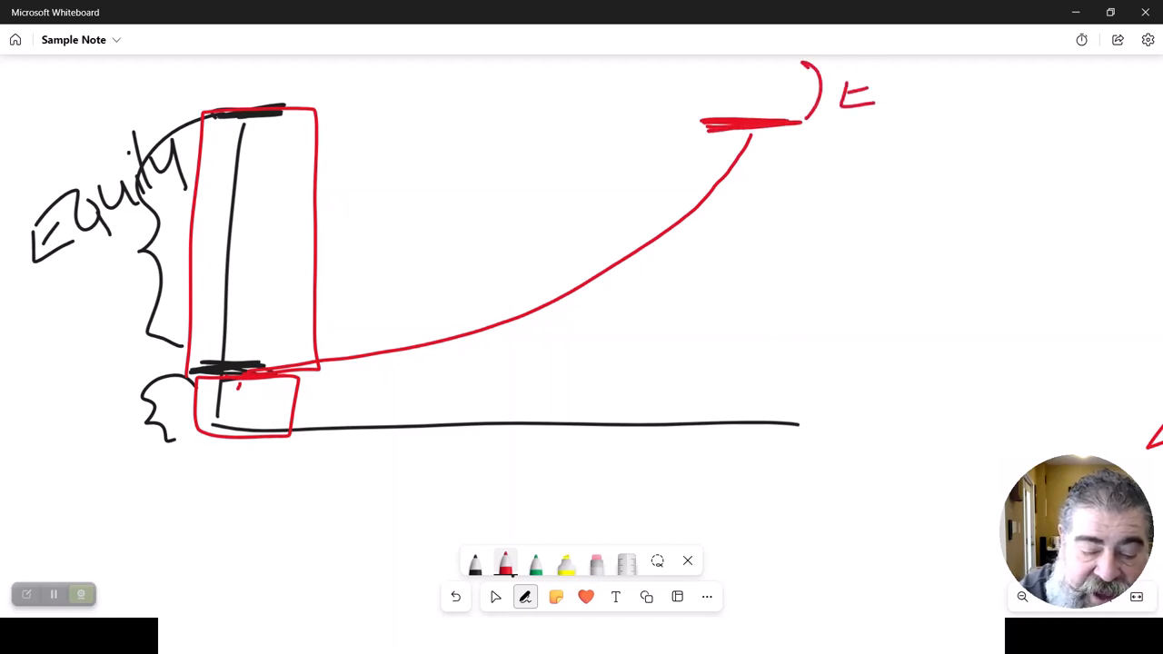
{"action": "left_click_drag", "start_coordinate": [803, 163], "coordinate": [803, 418]}
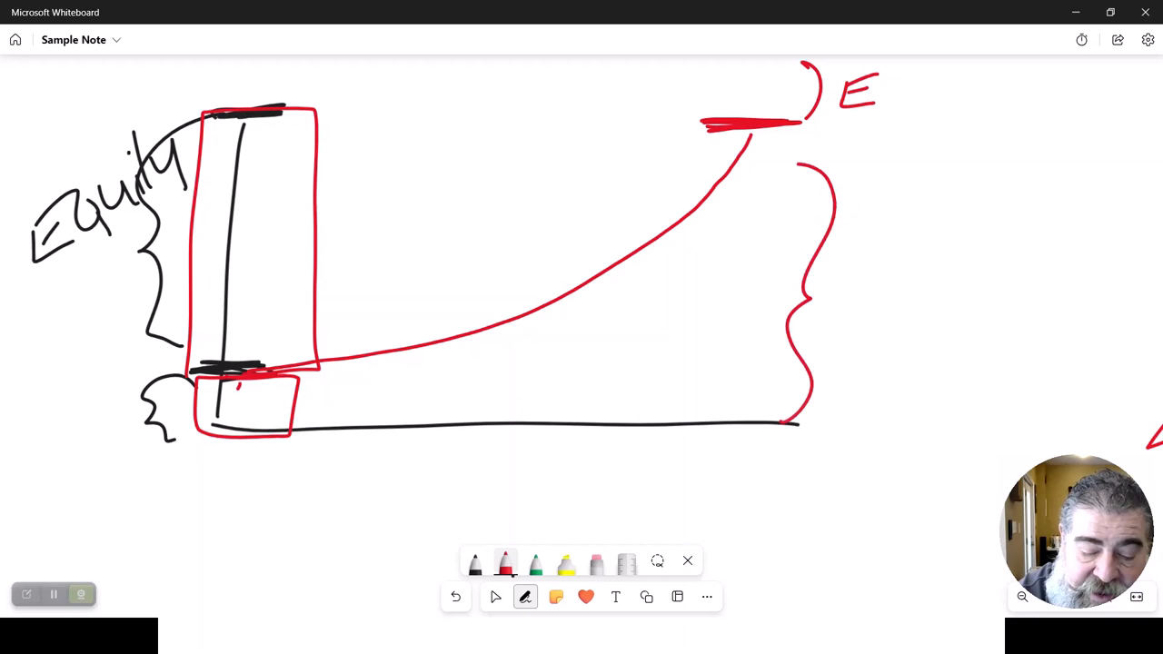
- Label L, add time ticks along the axis, drop a vertical from the curve end and brace the left bar
{"action": "left_click_drag", "start_coordinate": [863, 282], "coordinate": [908, 318]}
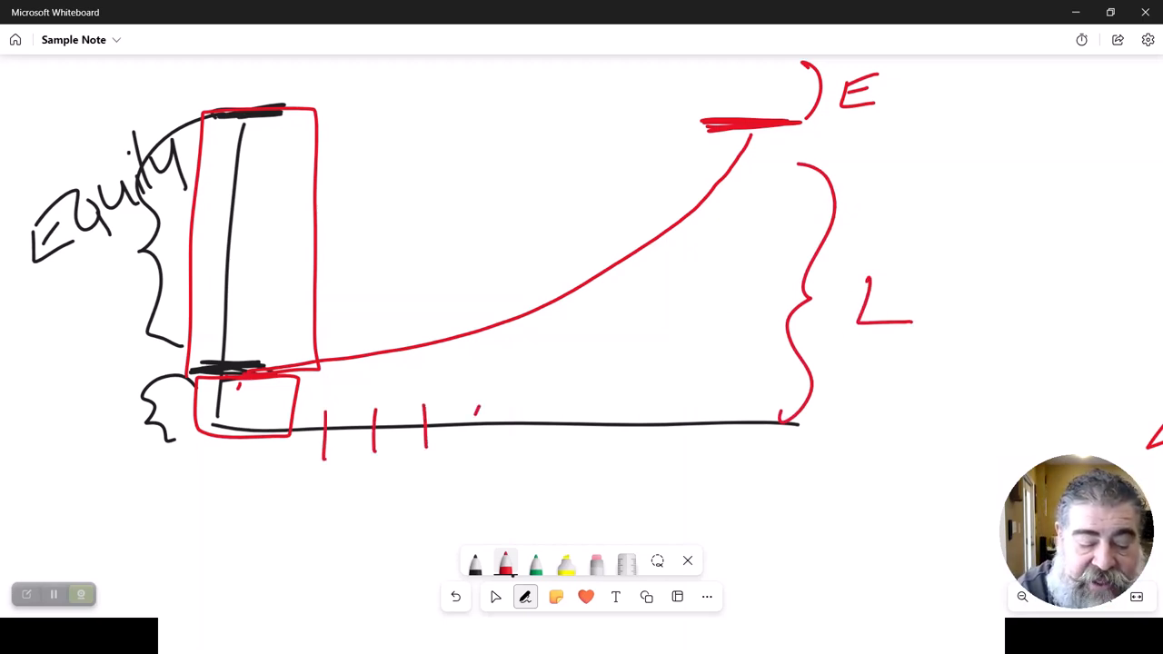
{"action": "left_click_drag", "start_coordinate": [473, 432], "coordinate": [676, 432]}
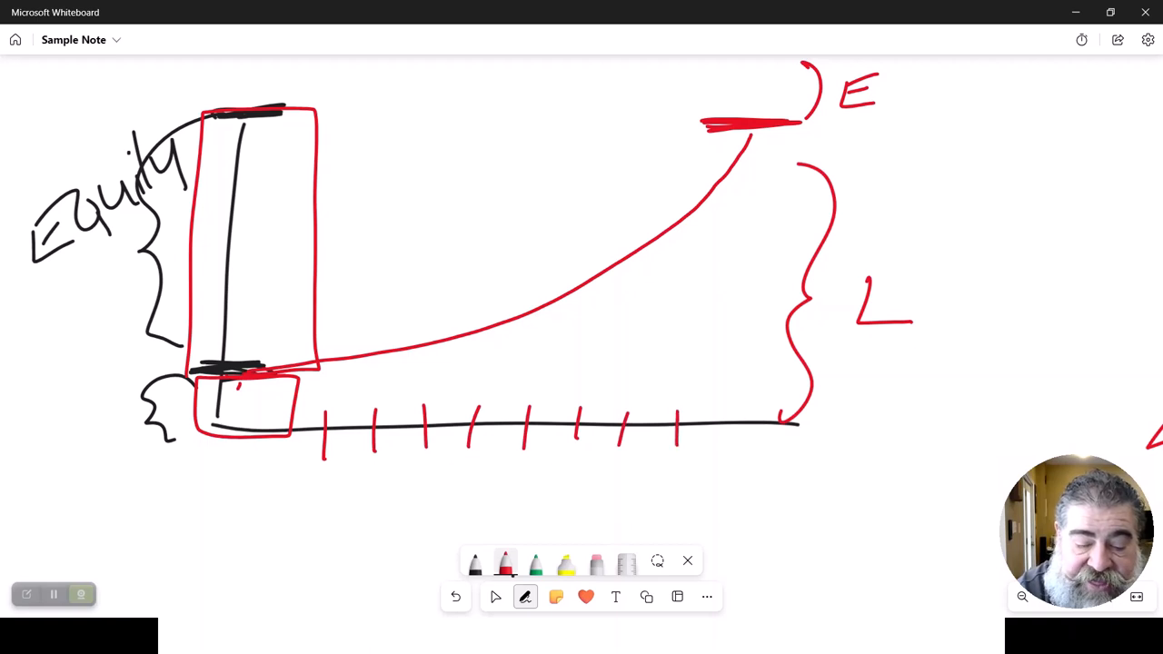
{"action": "left_click_drag", "start_coordinate": [748, 160], "coordinate": [745, 422]}
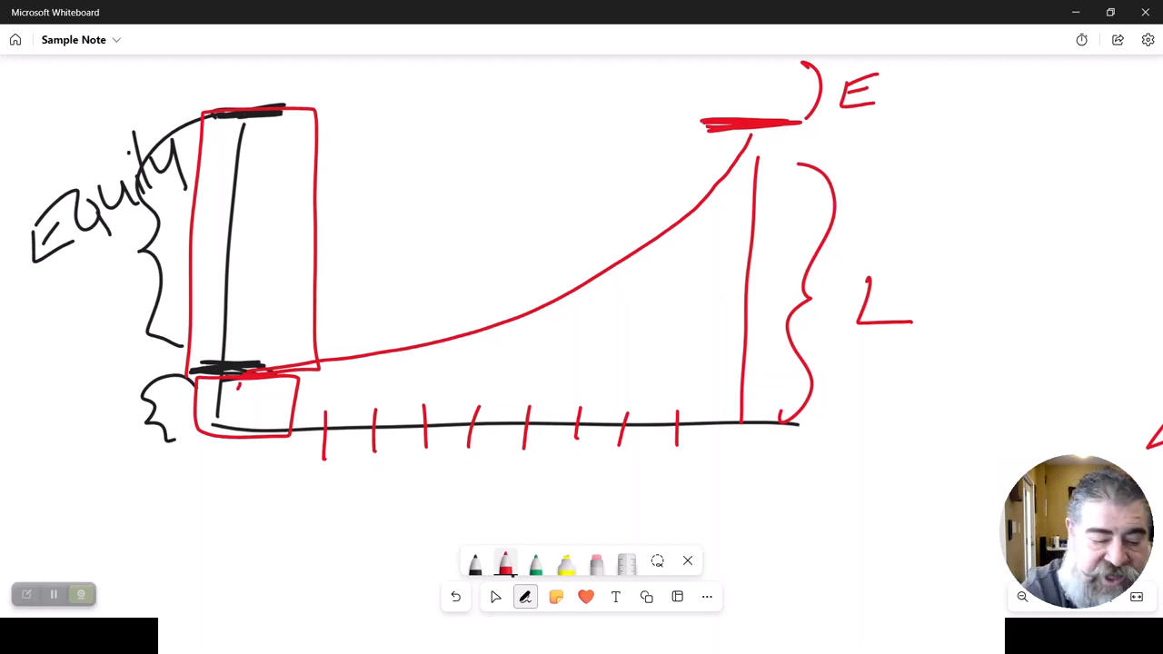
{"action": "left_click_drag", "start_coordinate": [390, 372], "coordinate": [95, 385]}
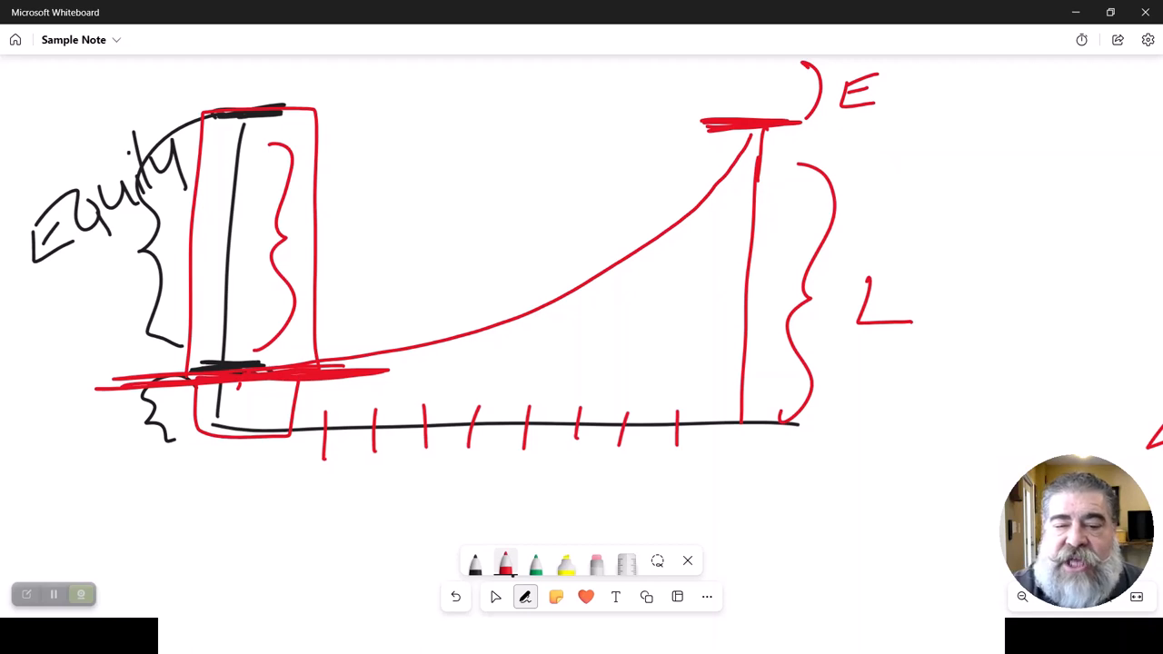
- Add red braces and level lines on both bars, arrow toward E, and circle the left equity bar
{"action": "left_click_drag", "start_coordinate": [672, 357], "coordinate": [791, 354]}
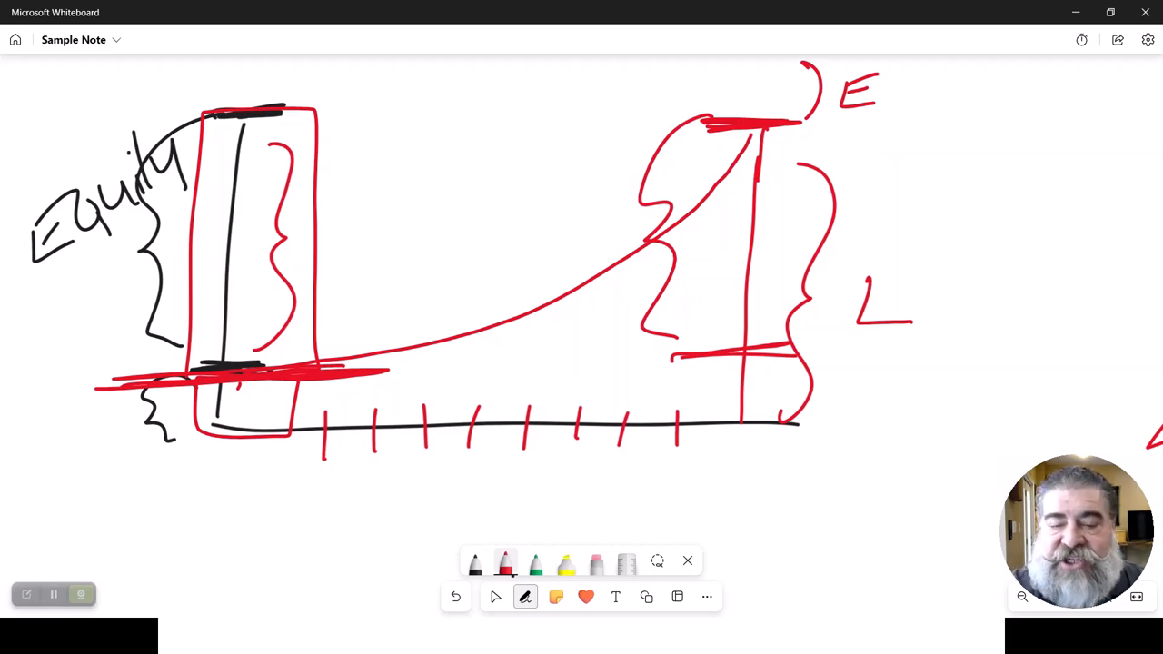
{"action": "left_click_drag", "start_coordinate": [626, 131], "coordinate": [868, 131]}
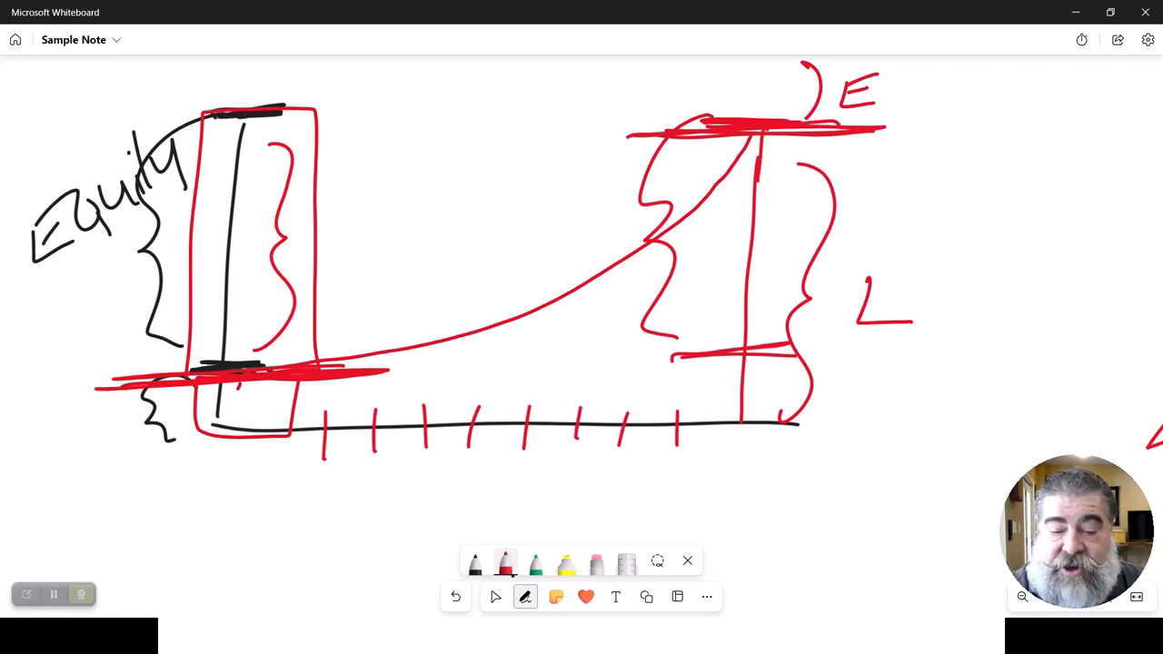
{"action": "left_click_drag", "start_coordinate": [996, 149], "coordinate": [926, 94]}
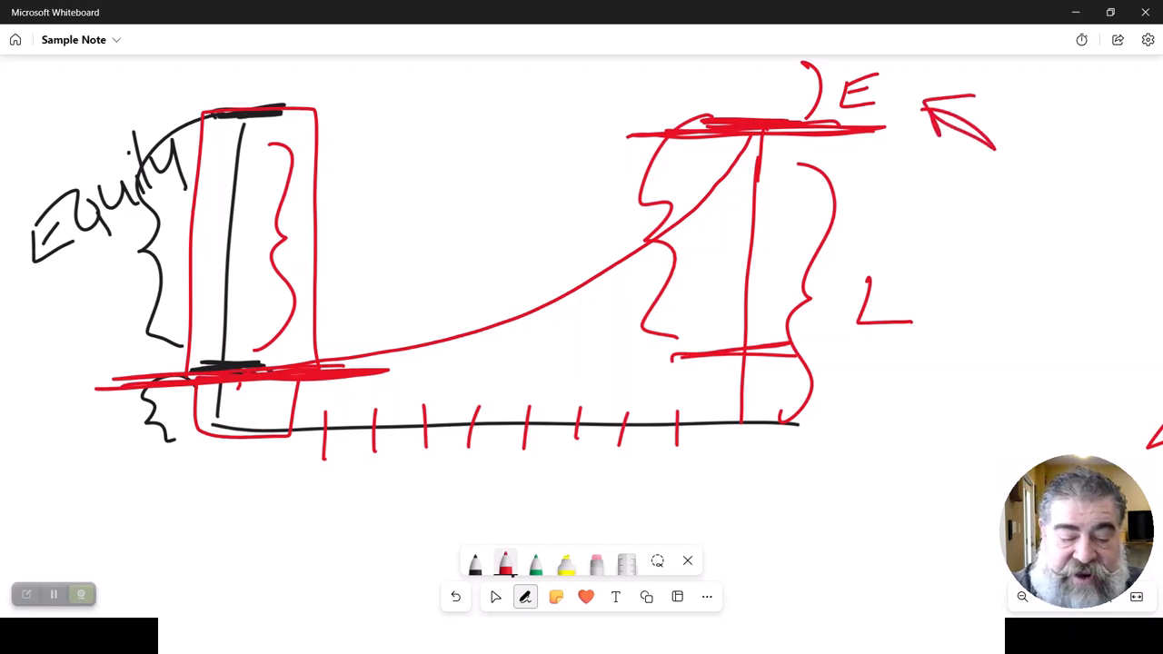
{"action": "left_click_drag", "start_coordinate": [454, 167], "coordinate": [349, 251]}
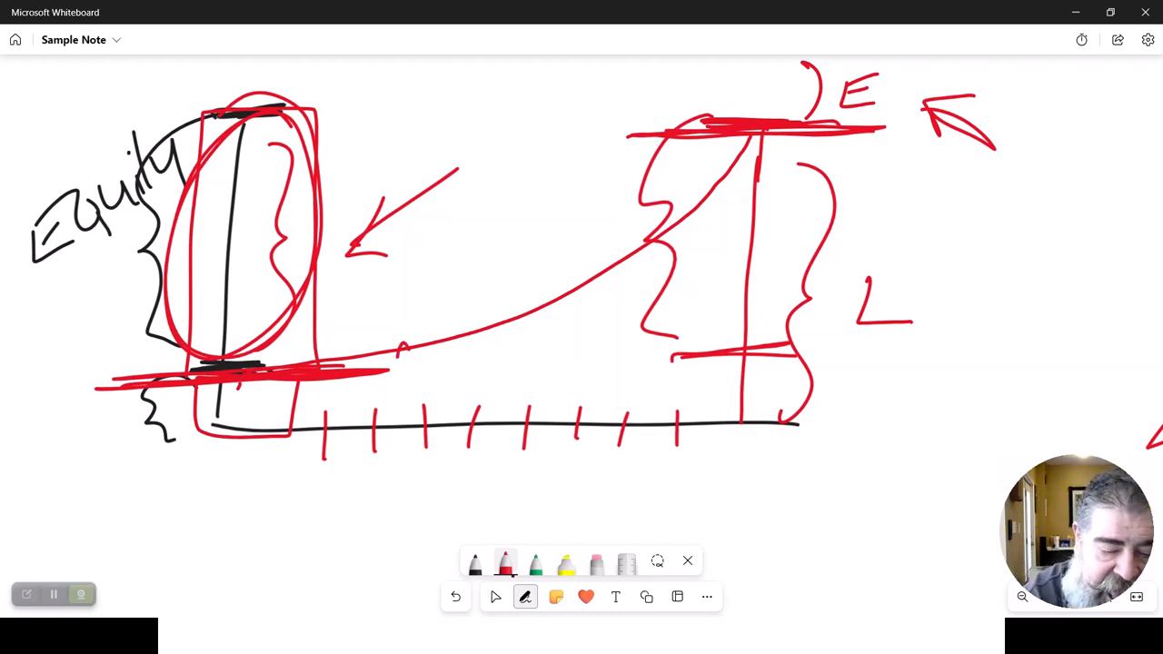
- Write 10% and 80% on the graph, then switch to the Lien vs Title Theory diagram
{"action": "left_click_drag", "start_coordinate": [391, 367], "coordinate": [481, 372]}
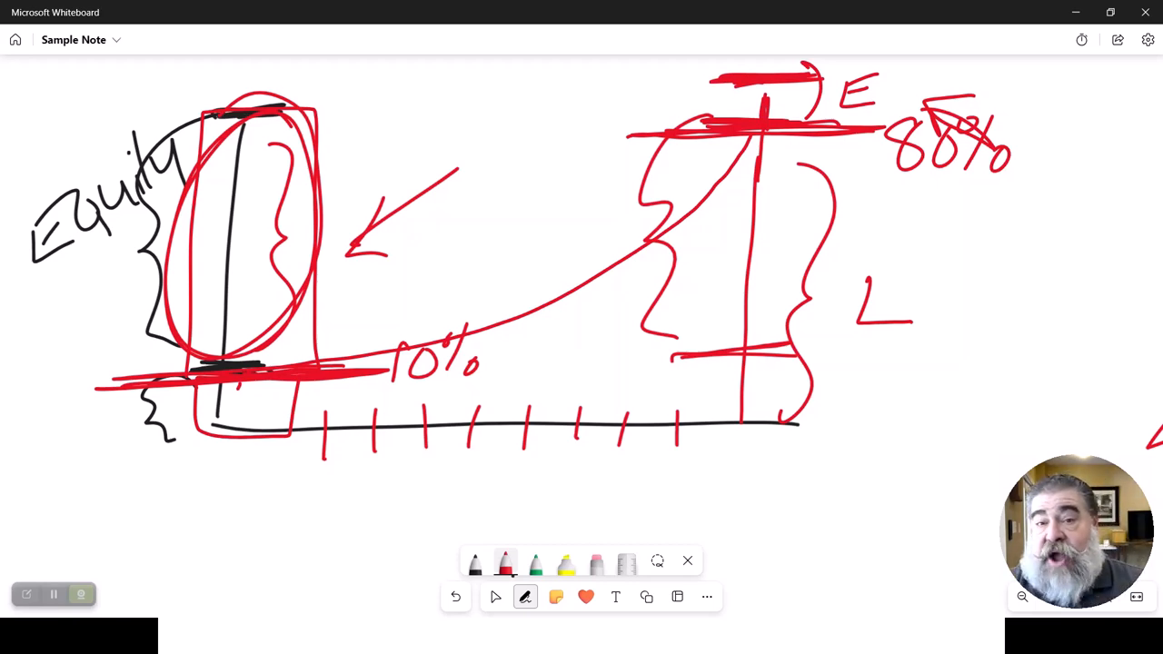
{"action": "key", "text": "alt+tab"}
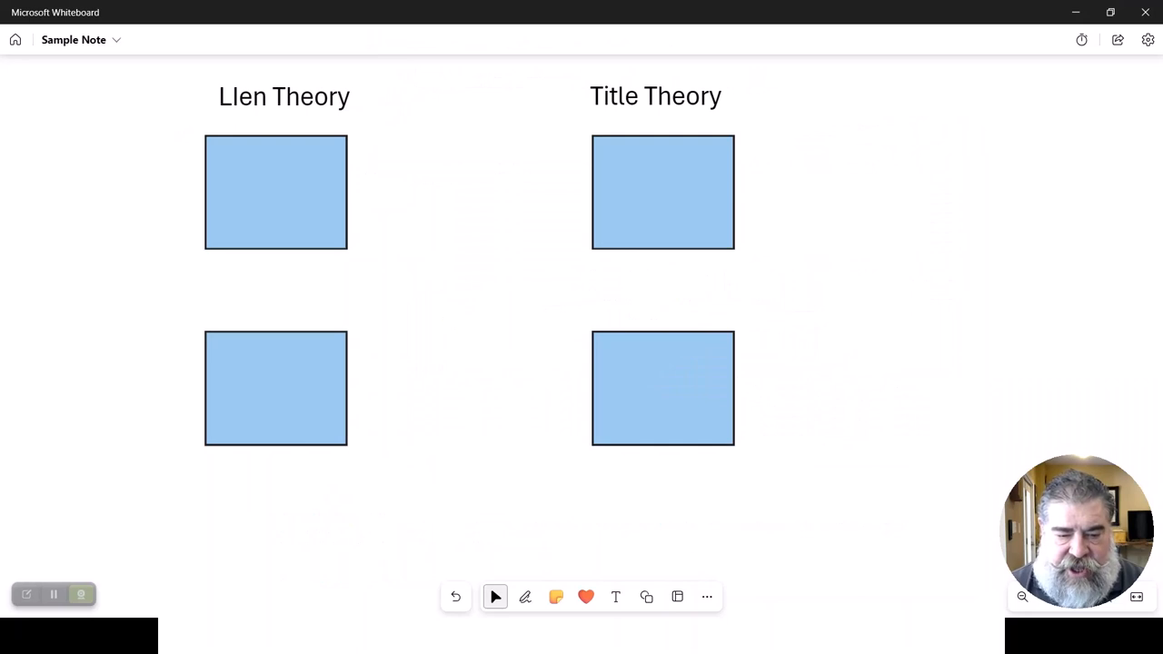
- In black ink, add a dollar sign and two downward arrows between the Lien Theory boxes
{"action": "left_click", "coordinate": [525, 596]}
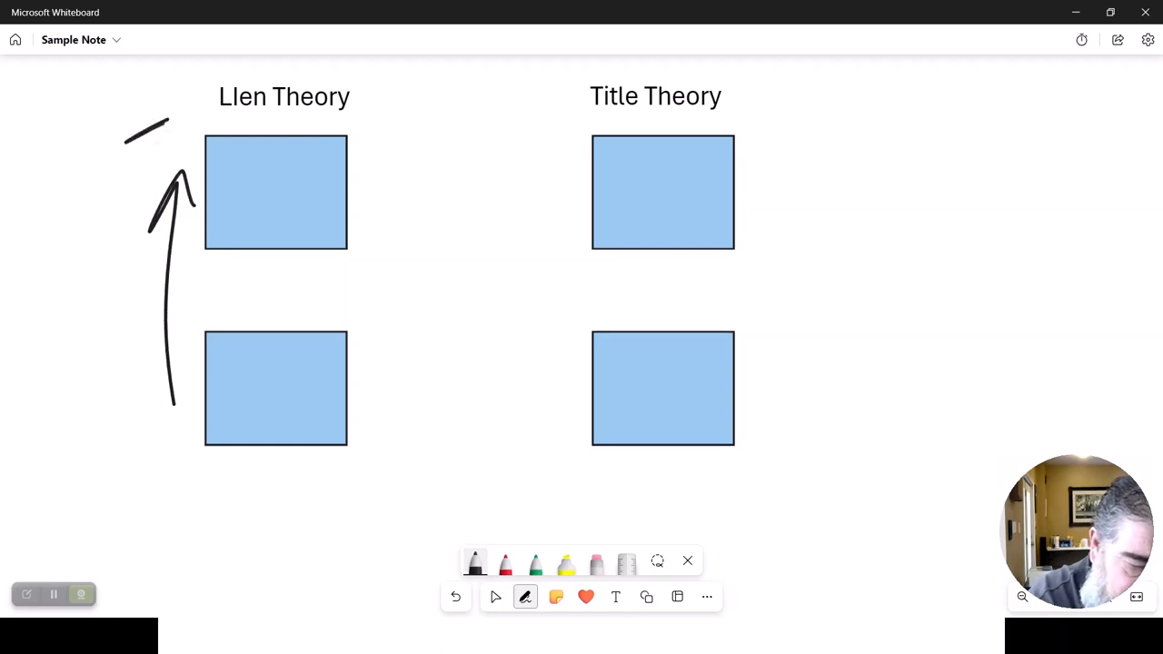
{"action": "left_click_drag", "start_coordinate": [385, 190], "coordinate": [385, 342]}
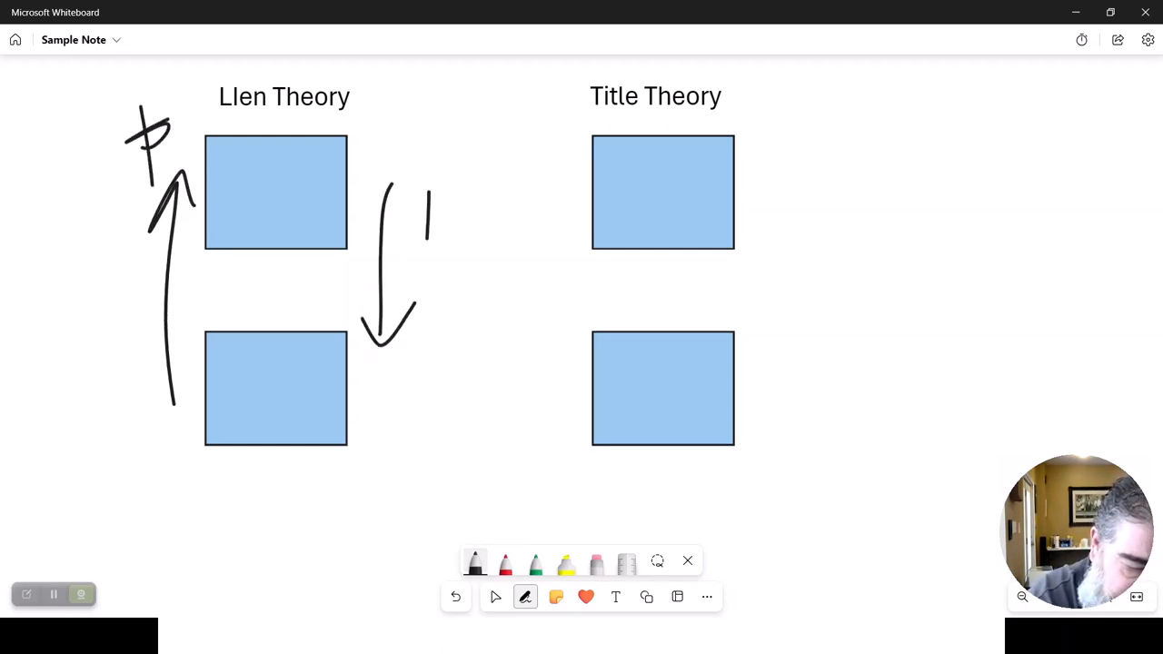
{"action": "left_click_drag", "start_coordinate": [421, 190], "coordinate": [440, 318]}
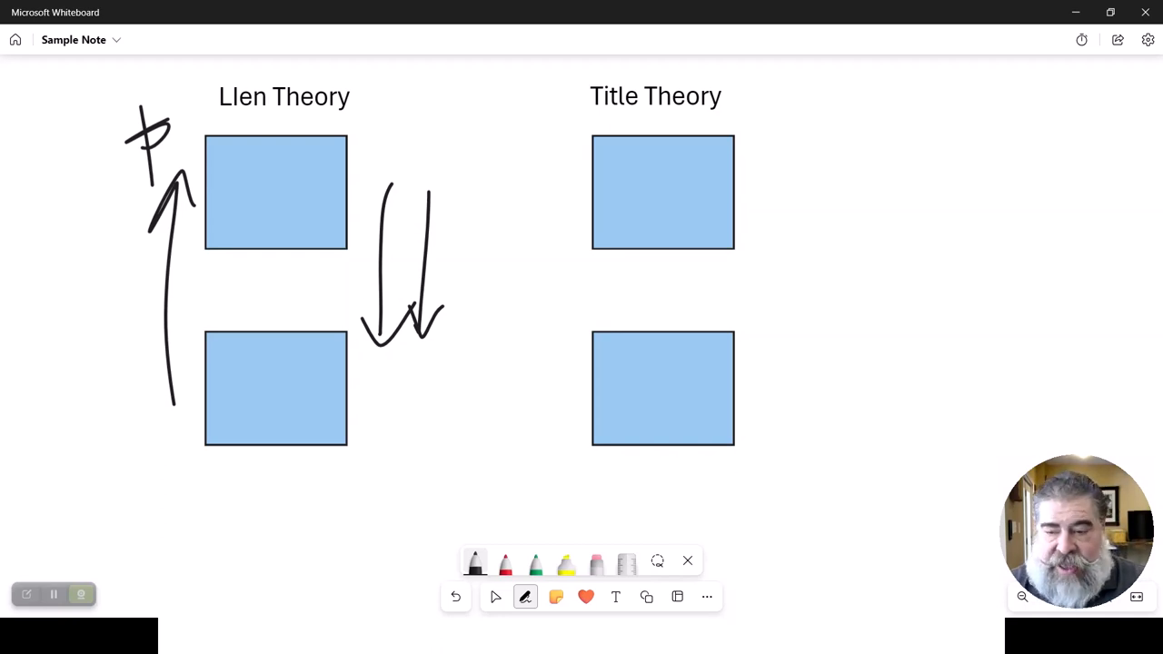
- Circle the corner of the lower-left box and bring up the window switcher
{"action": "key", "text": "alt+tab"}
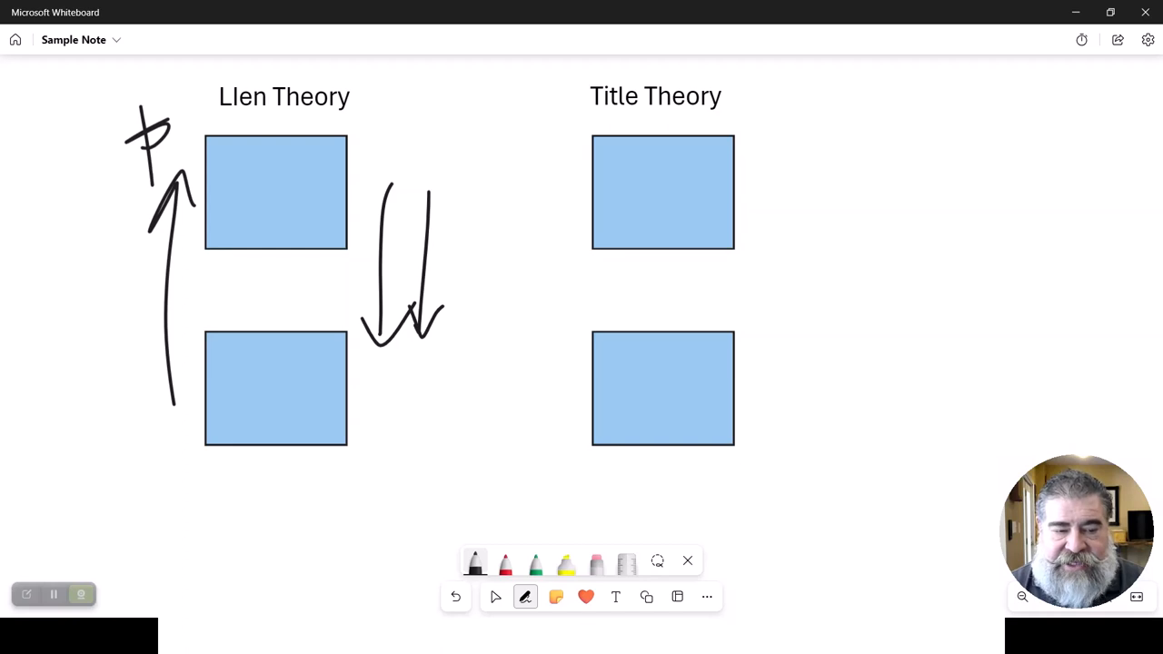
{"action": "left_click_drag", "start_coordinate": [367, 323], "coordinate": [391, 354]}
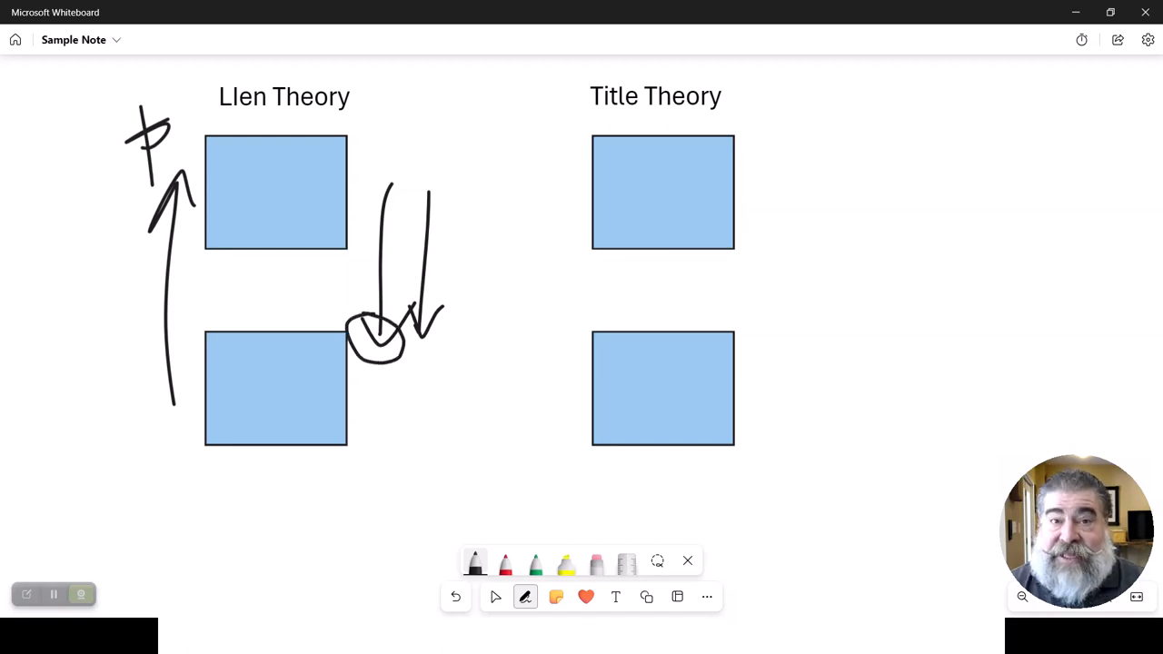
{"action": "key", "text": "alt+tab"}
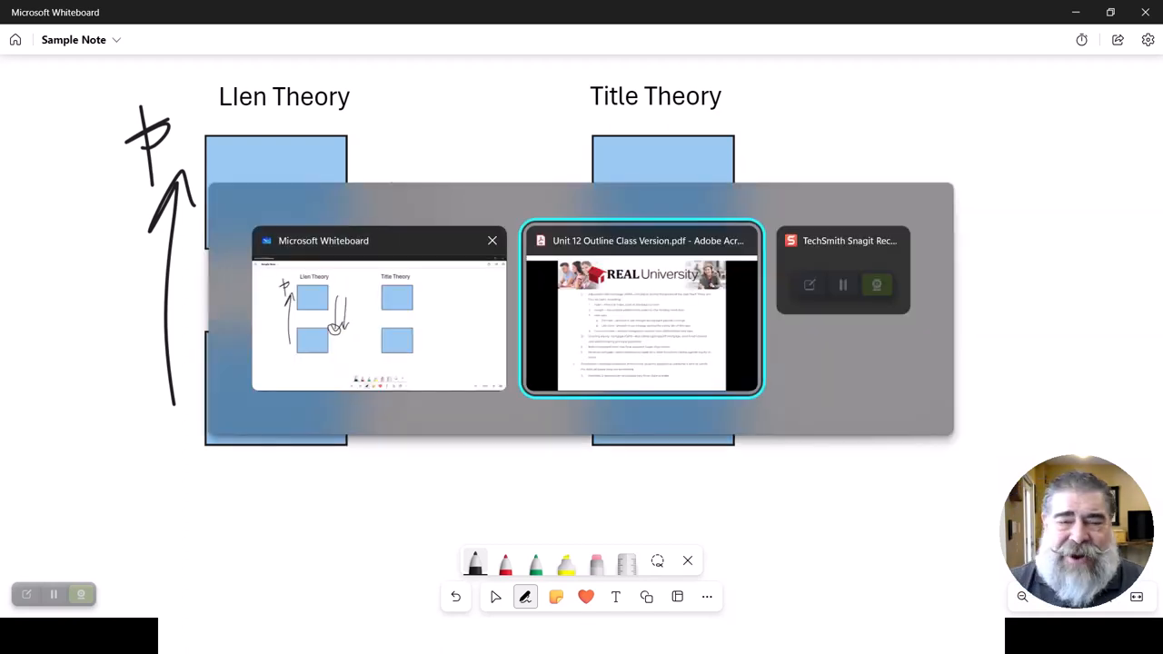